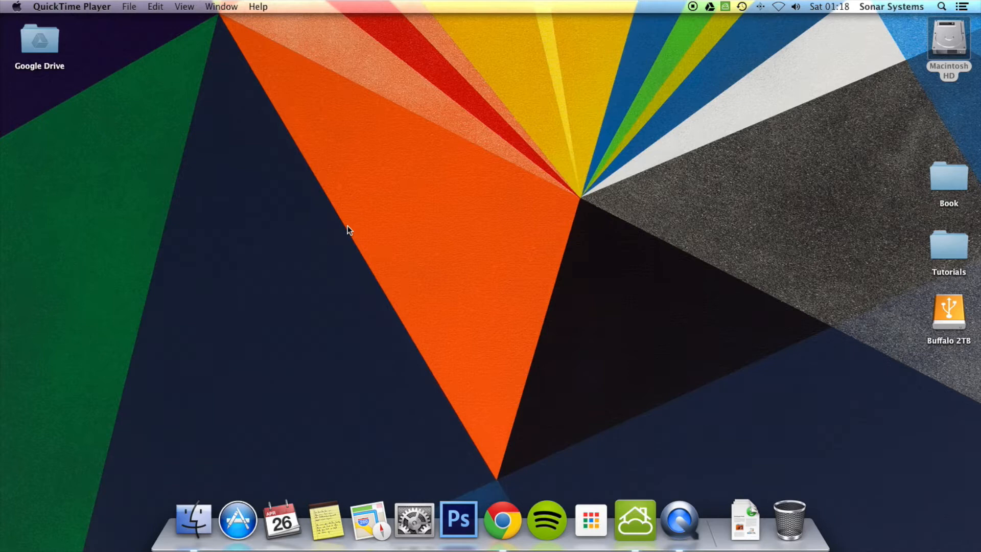
mouse_move(512, 396)
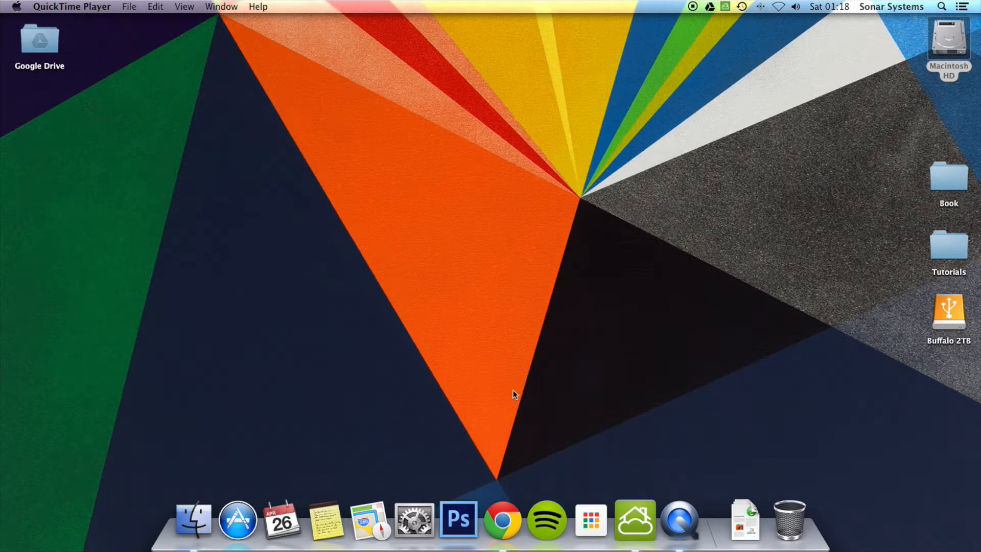
Step: Launch Chrome, go to cocos2d-x.org and reach the Cocos2d-x downloads page
click(507, 527)
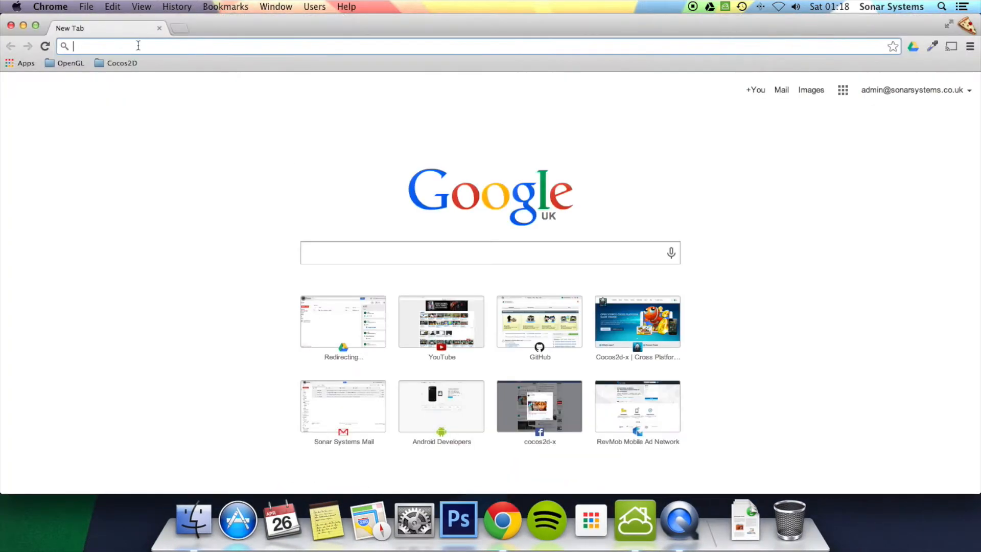
text(cocos2d-x.org)
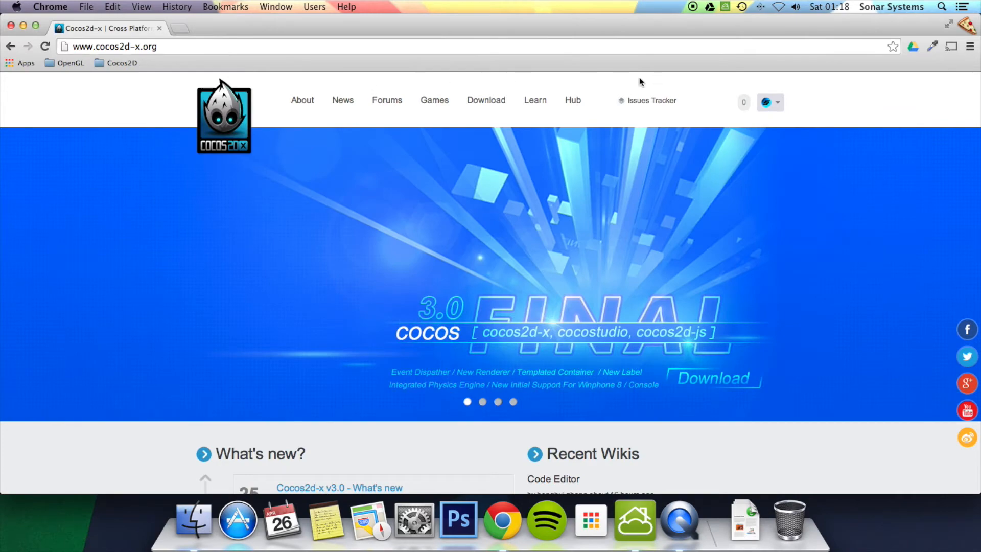
click(487, 100)
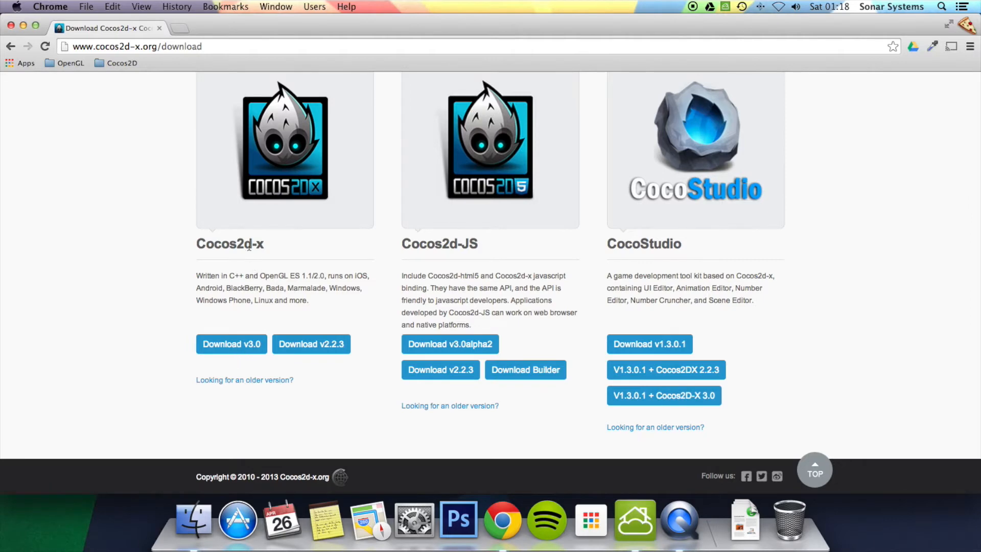
Step: Visit the Android NDK downloads page, then the Get the Android SDK (ADT) page
text(ndk/index.html)
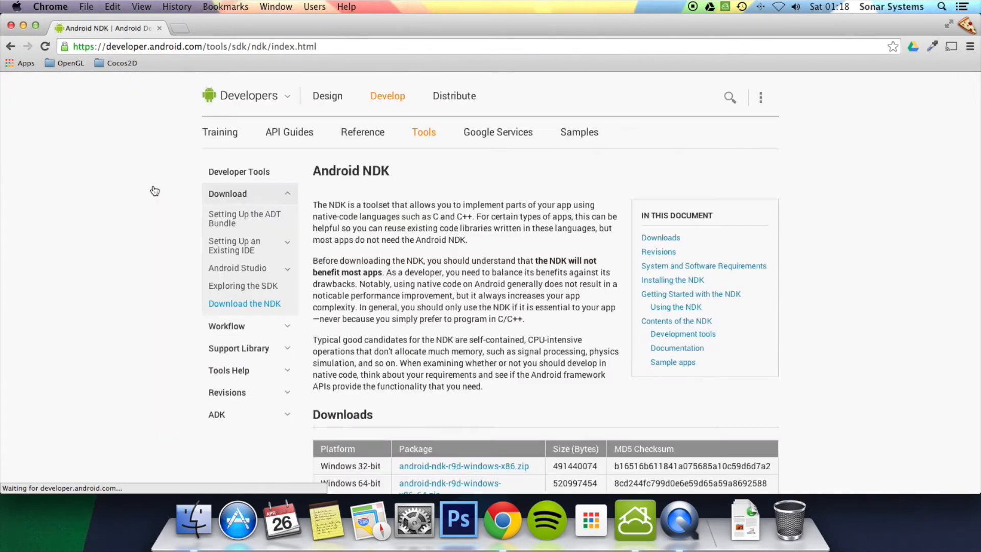
scroll(down, 3)
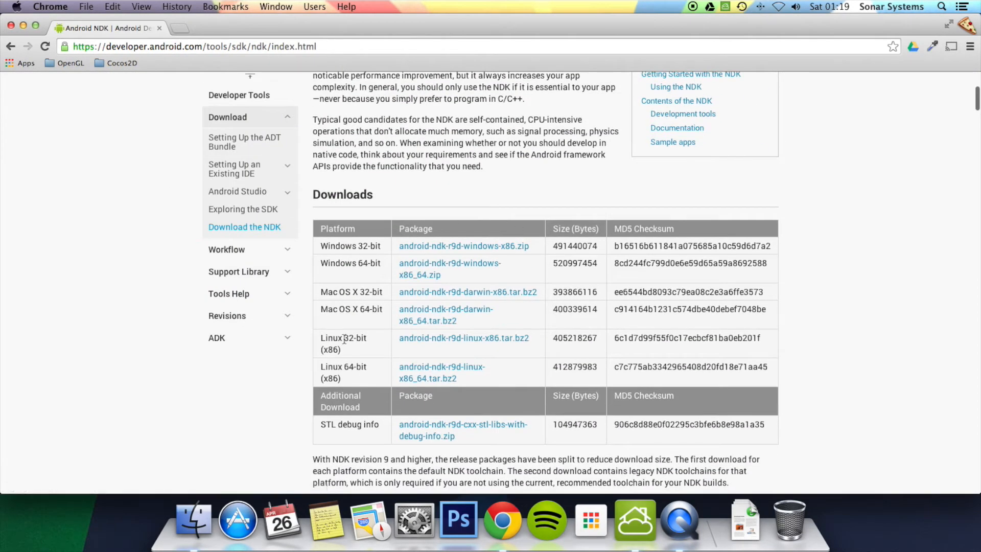
mouse_move(411, 312)
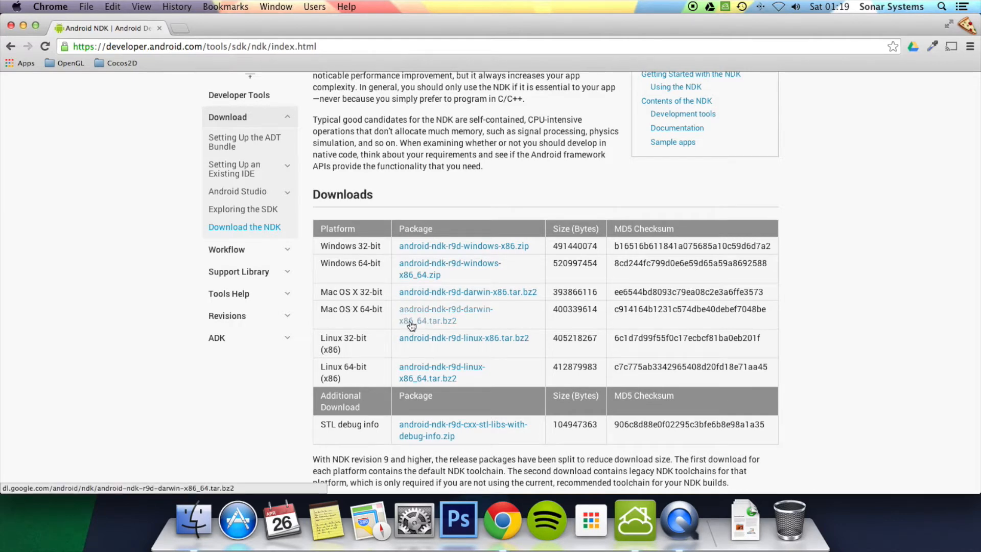
text(adt)
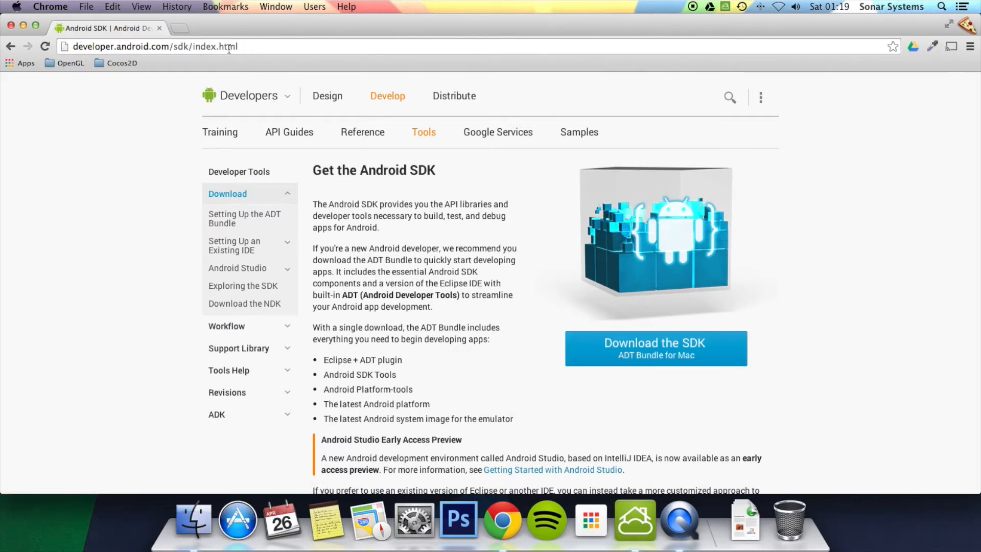
Step: Search for Apache Ant, reach ant.apache.org's Binary Distributions and scroll to the 1.9.3 release
text(apace)
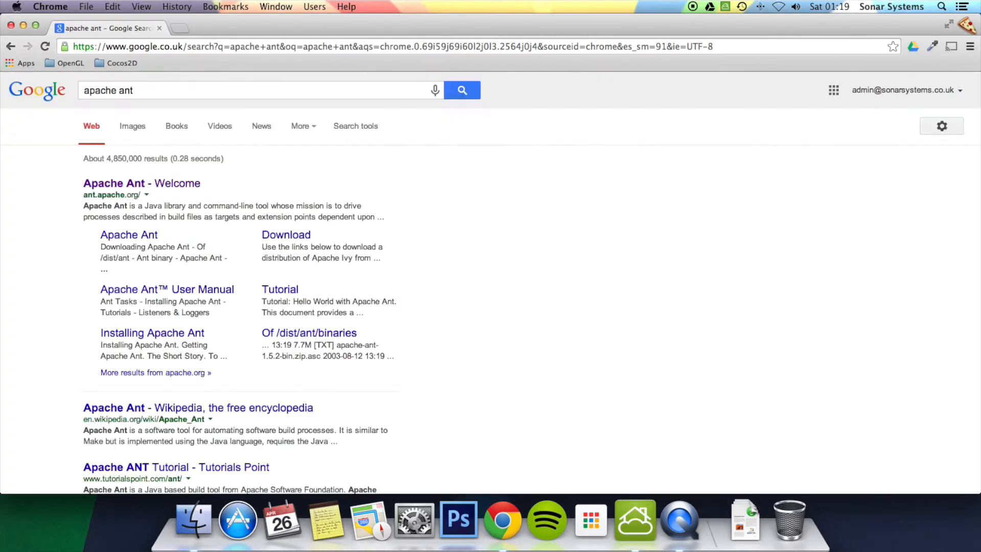
click(113, 183)
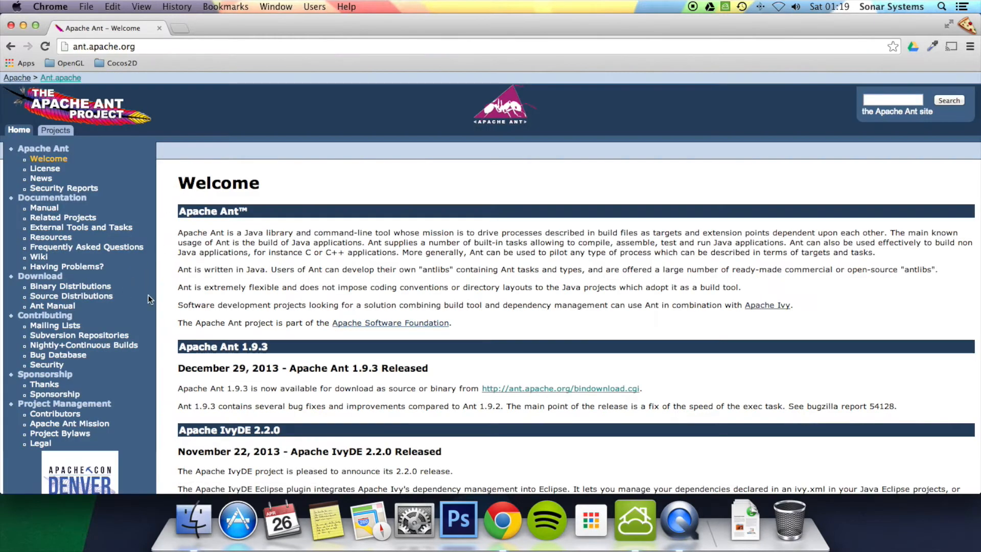
mouse_move(58, 289)
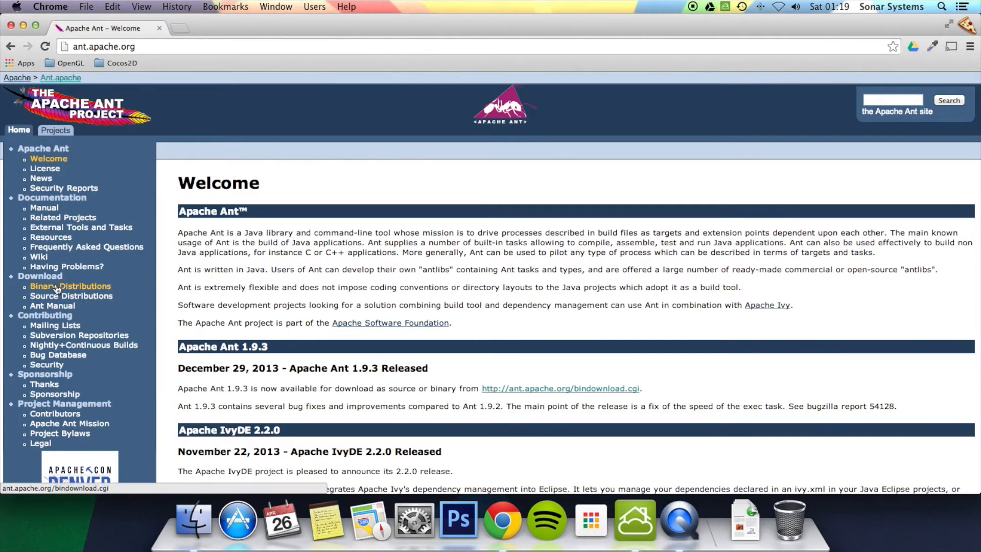
click(73, 286)
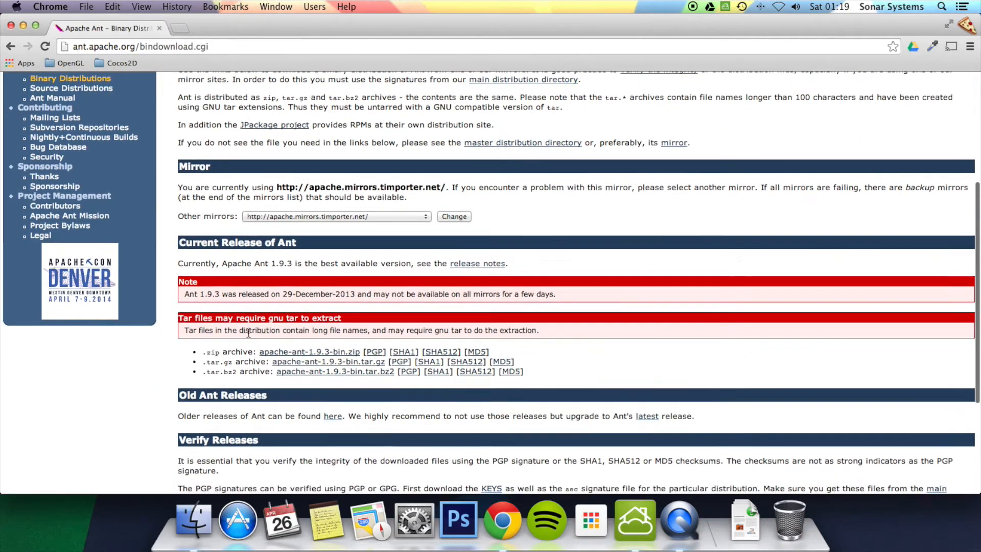
scroll(down, 3)
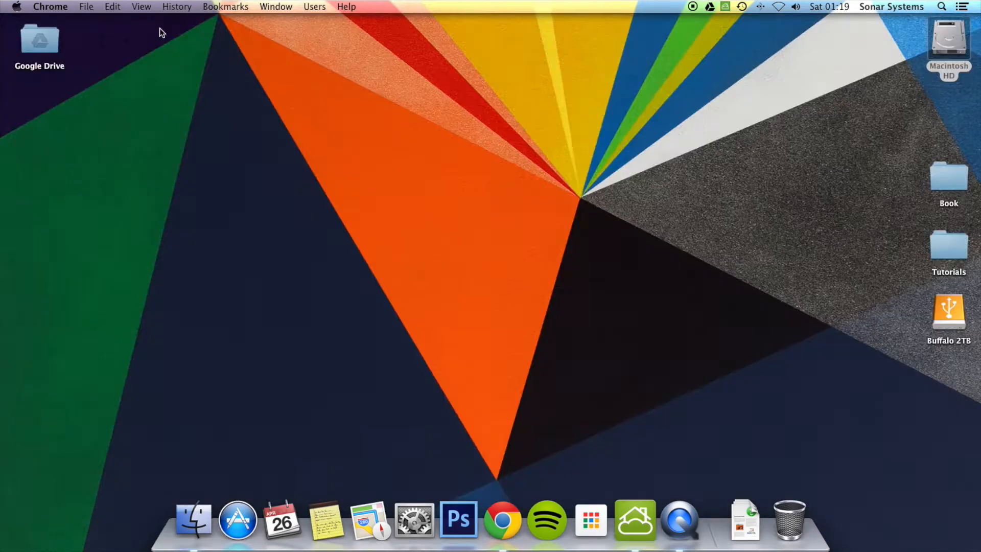
Step: Browse Finder to Applications/Development/Cocos2d-x/V3.0 and extract the android-ndk tar.bz2 archive
click(475, 274)
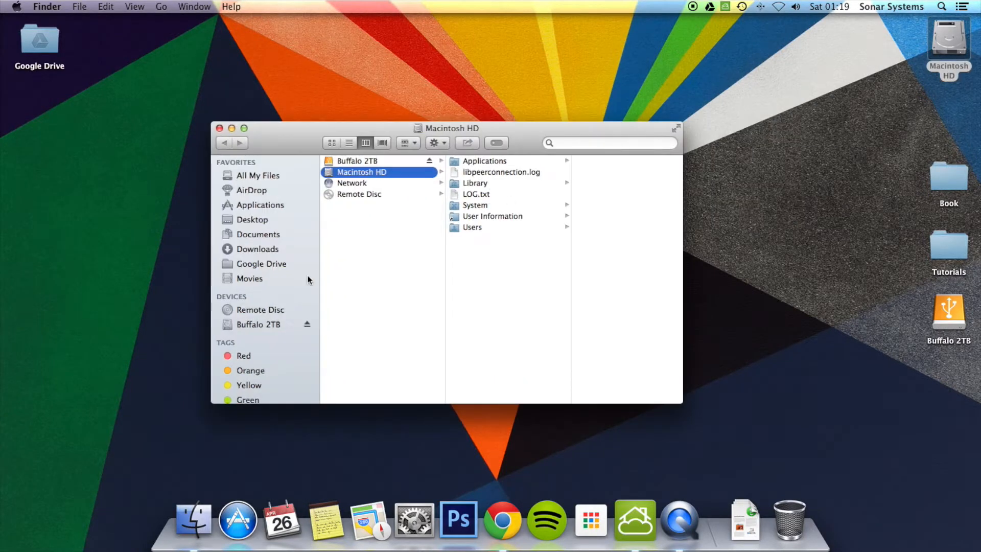
click(260, 205)
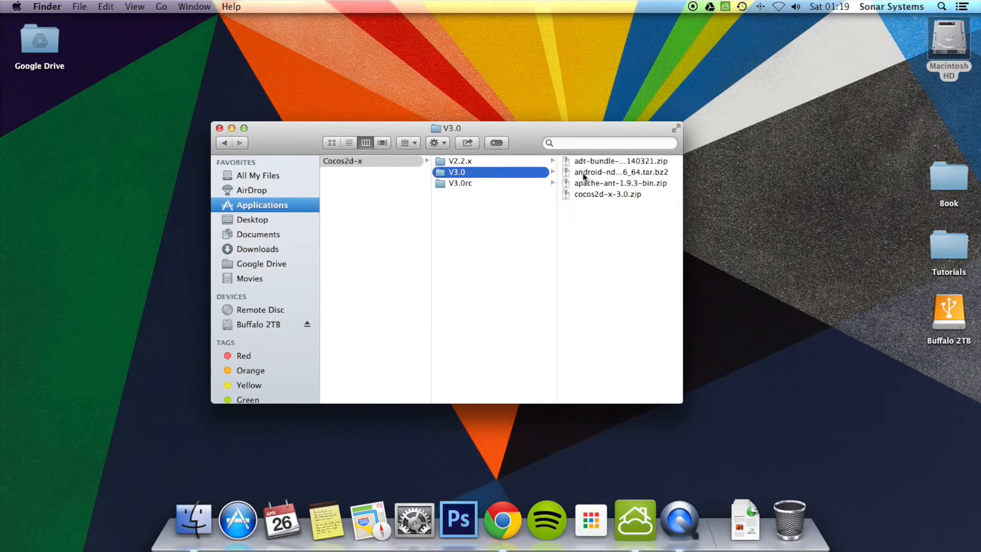
double_click(621, 171)
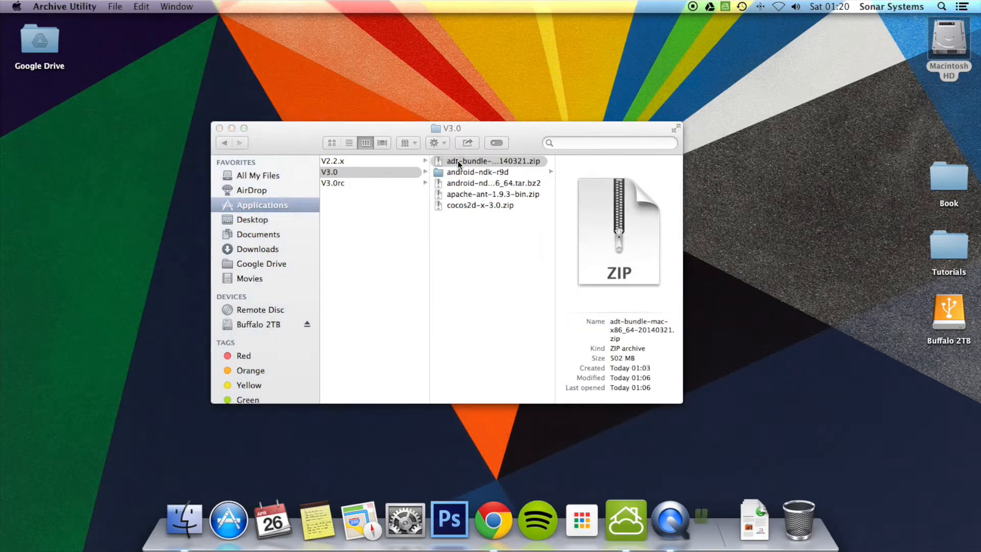
Step: Extract the adt-bundle, apache-ant-1.9.3-bin and cocos2d-x-3.0 archives into their own folders
double_click(484, 162)
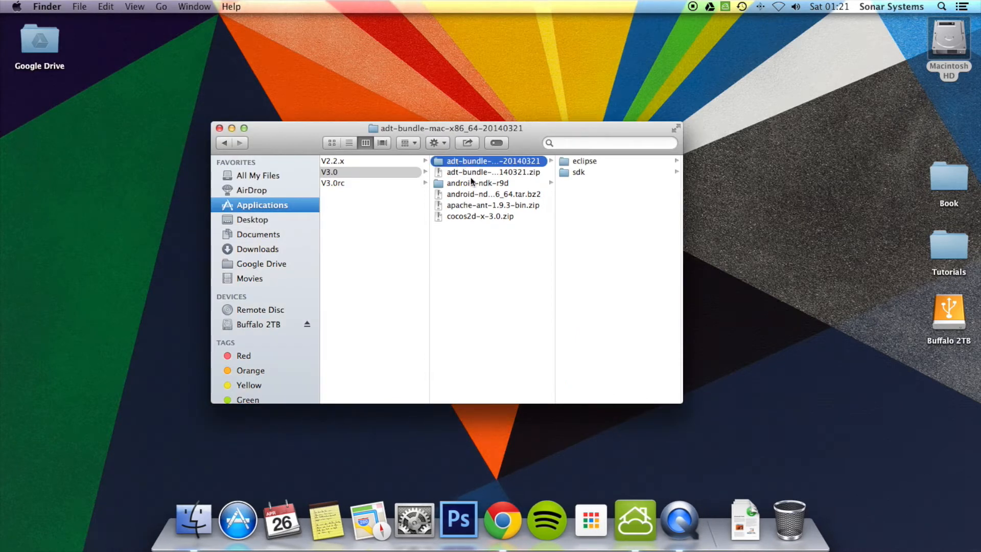
double_click(493, 205)
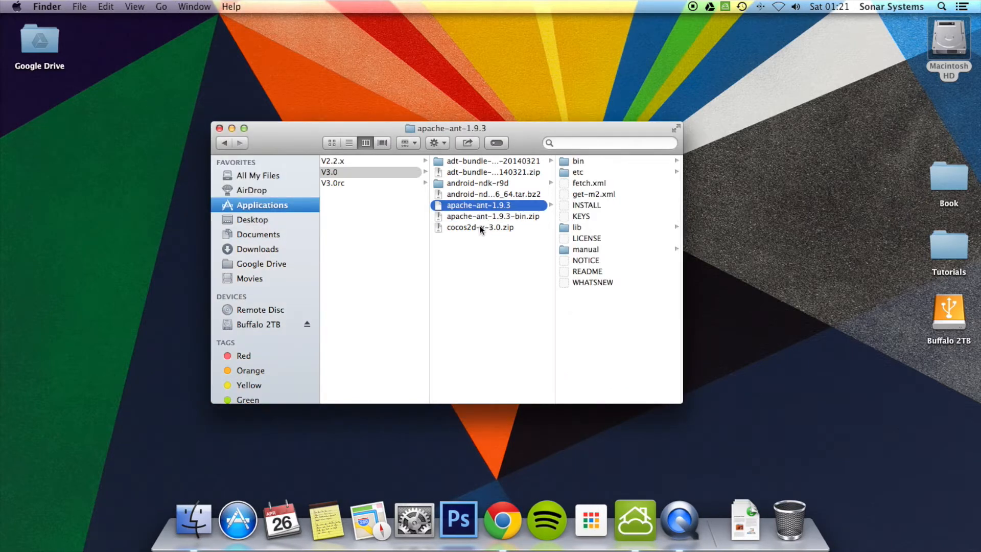
double_click(480, 227)
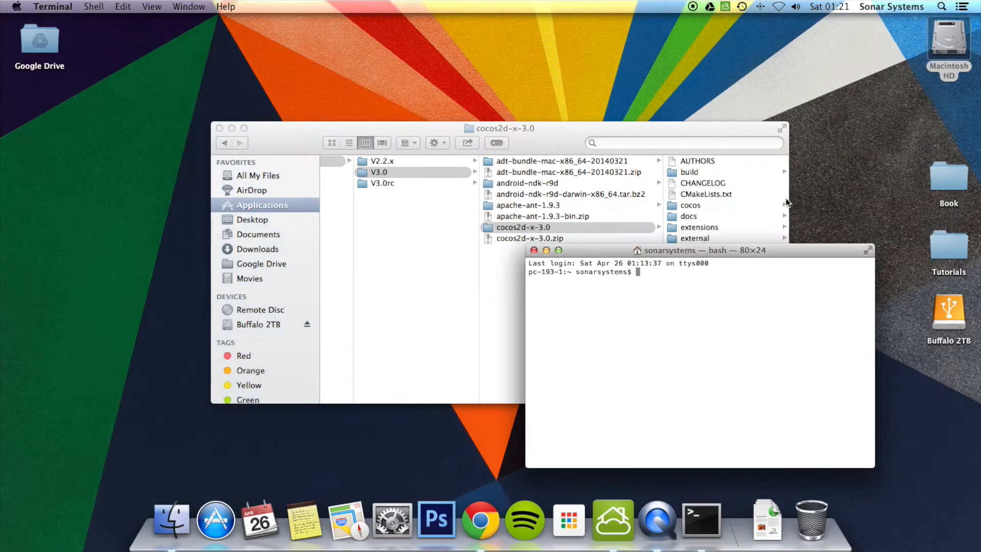
Step: cd into /Applications/Development/Cocos2d-x/V3.0/cocos2d-x-3.0 and run python ./setup.py
text(cd)
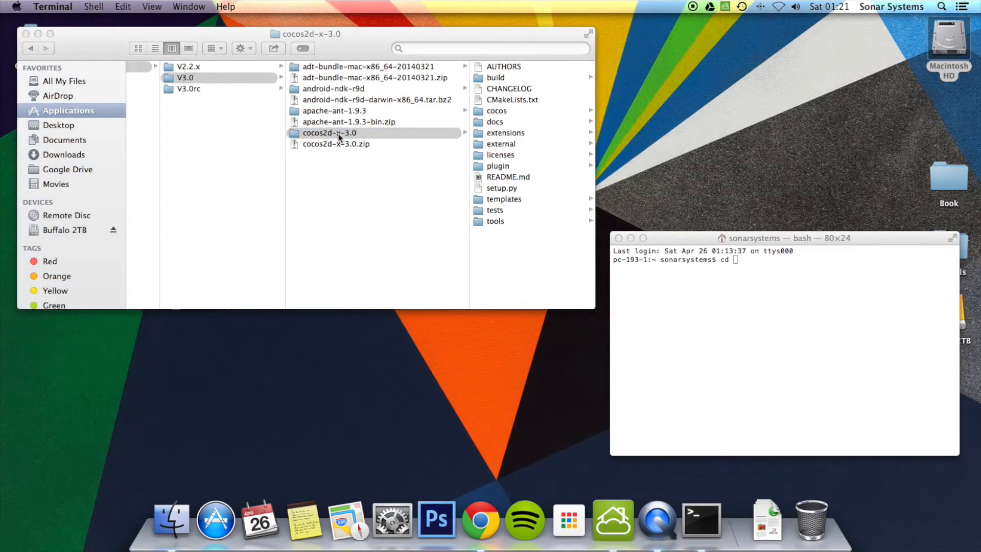
text(/Applications/Development/Cocos2d-x/V3.0/cocos2d-x-3.0)
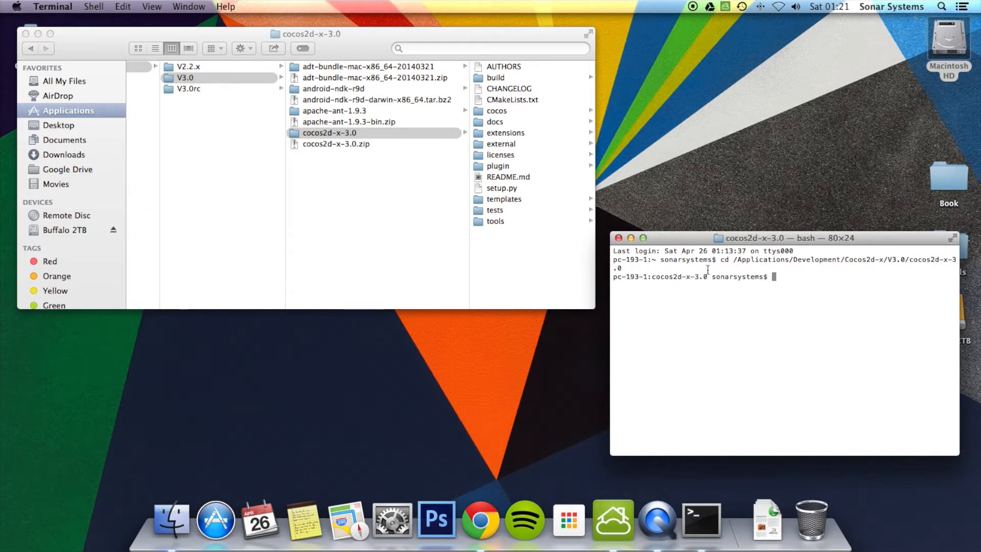
mouse_move(891, 343)
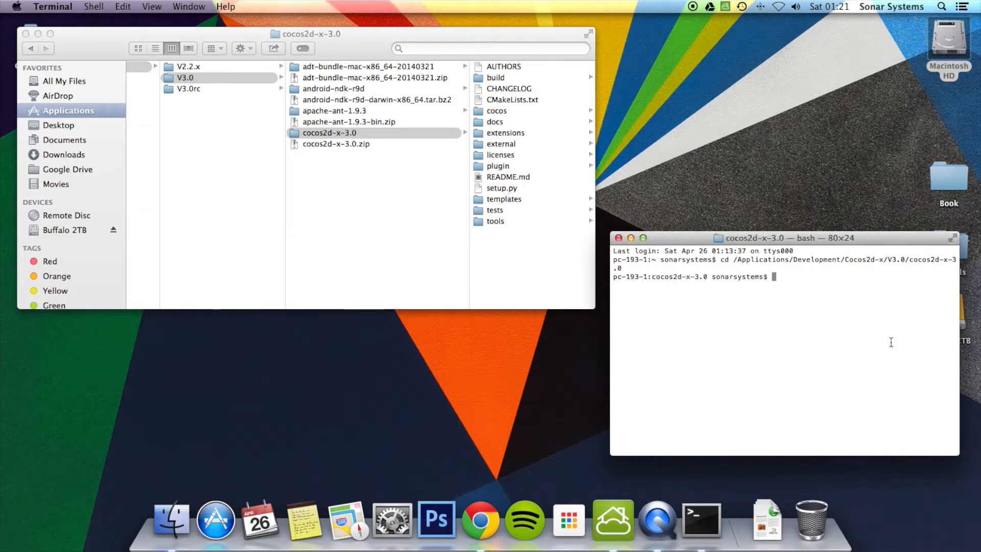
text(python)
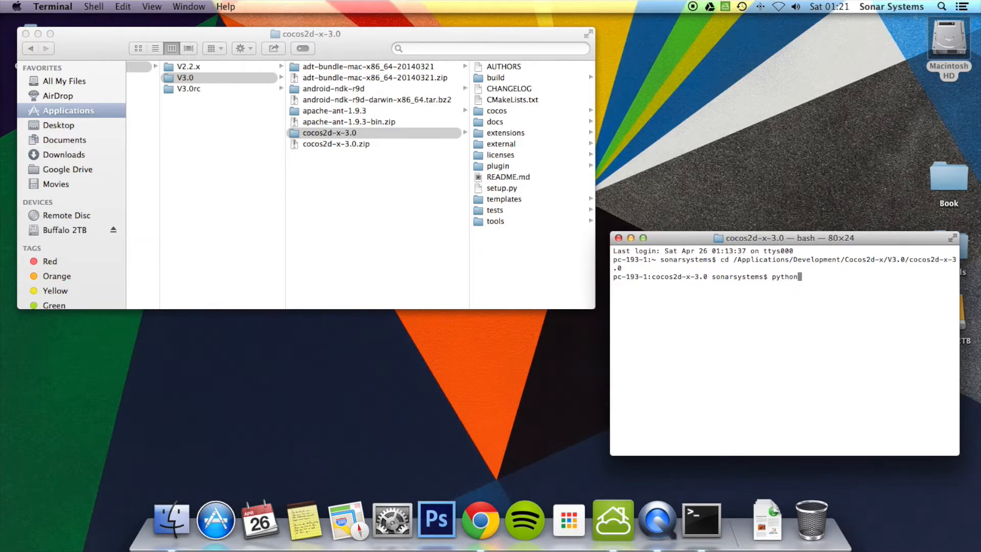
text(./)
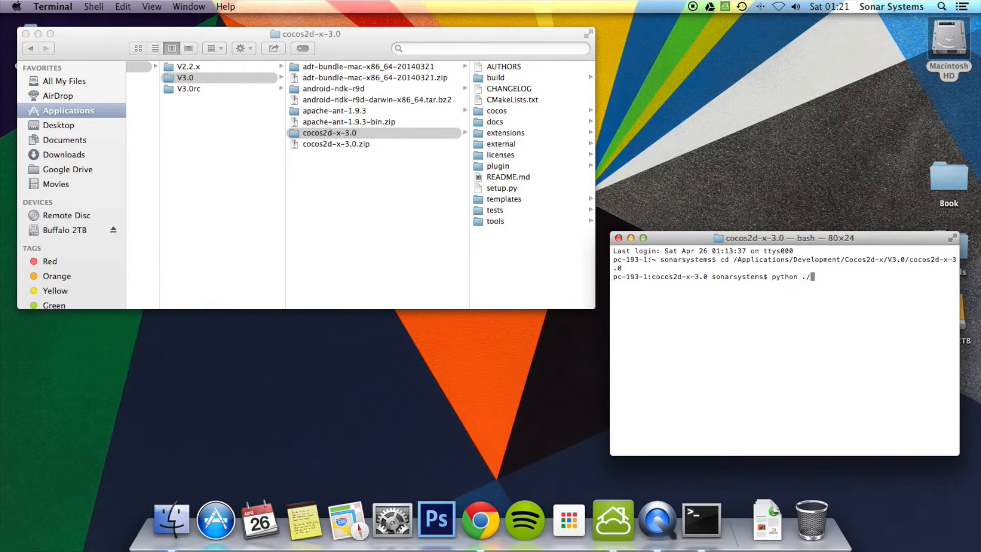
text(setup.py)
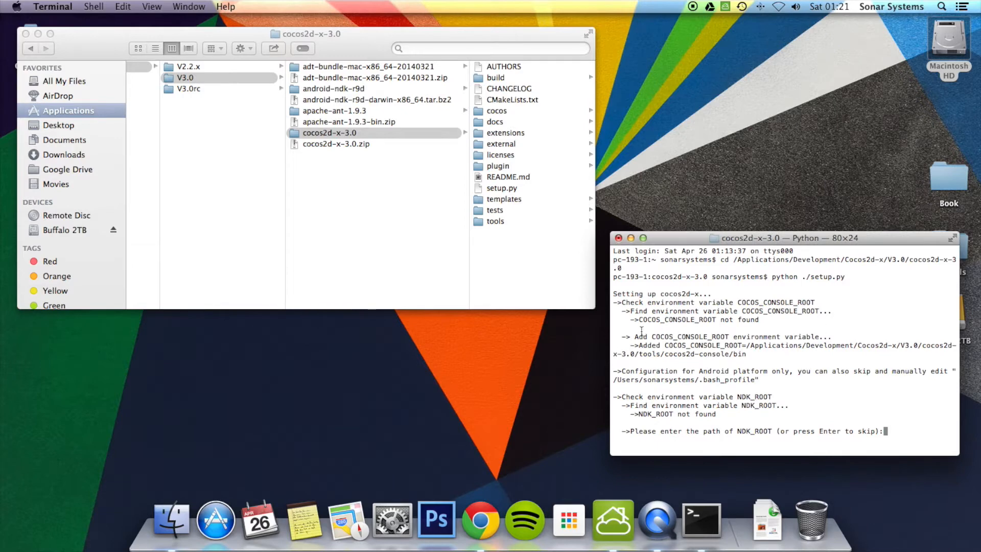
mouse_move(728, 338)
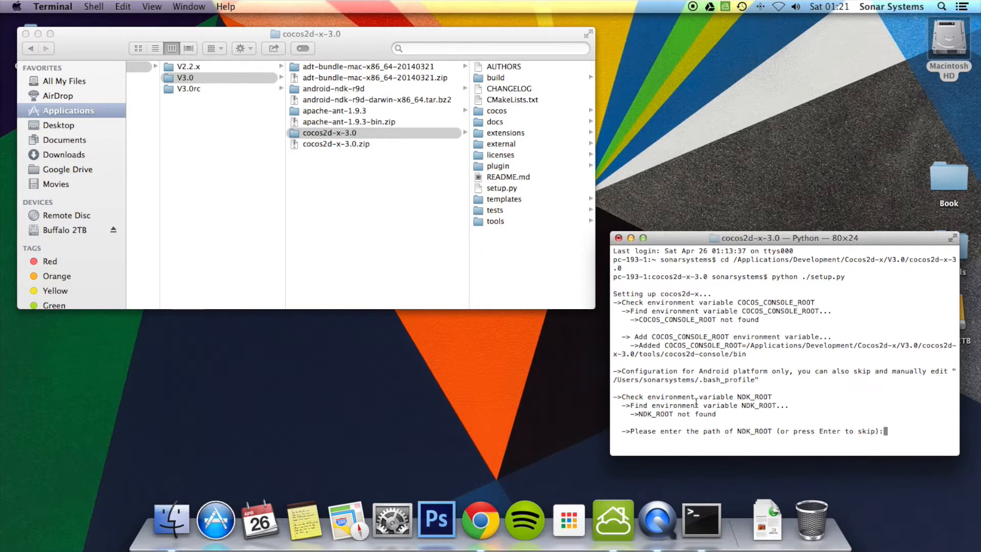
mouse_move(347, 92)
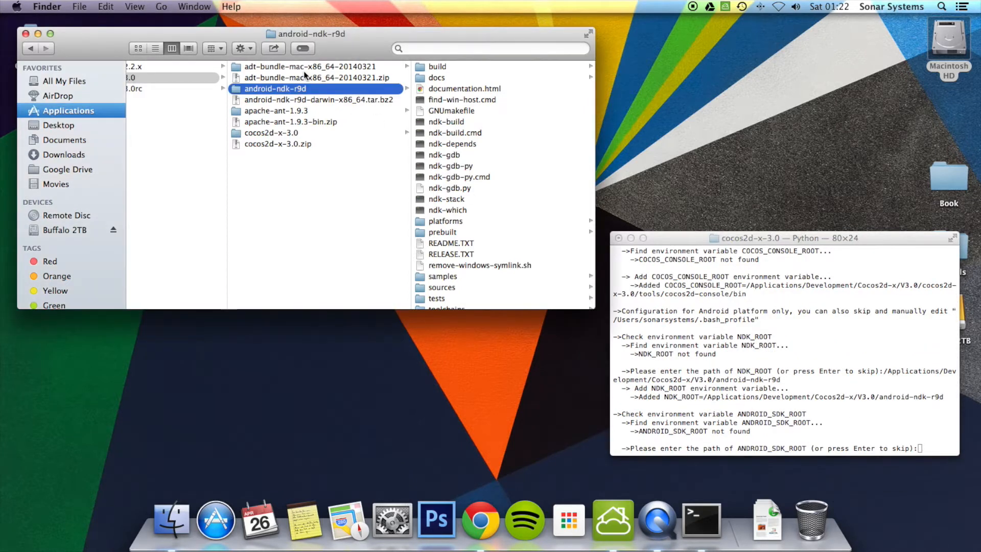
Step: Supply the adt-bundle sdk folder as ANDROID_SDK_ROOT so setup adds NDK, SDK and ANT roots
click(319, 78)
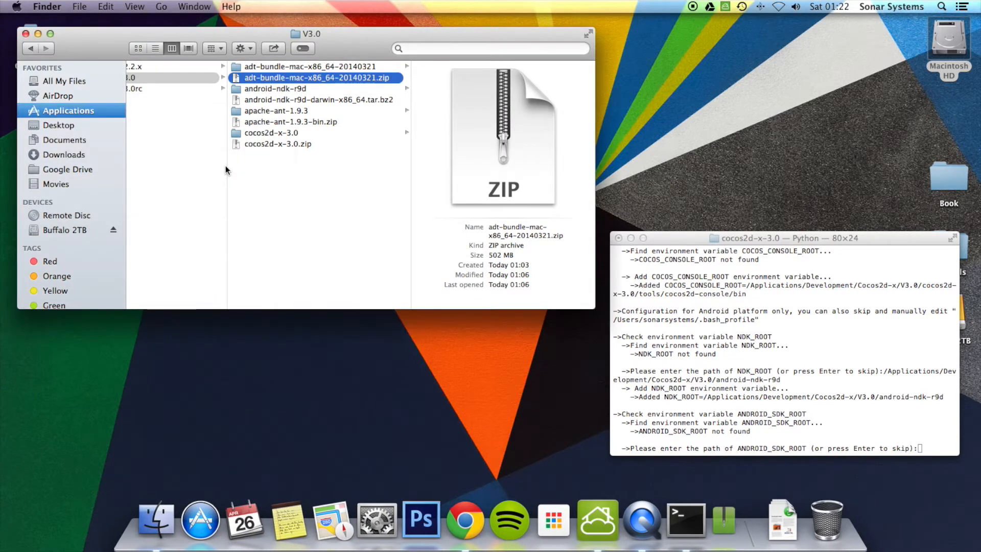
click(292, 67)
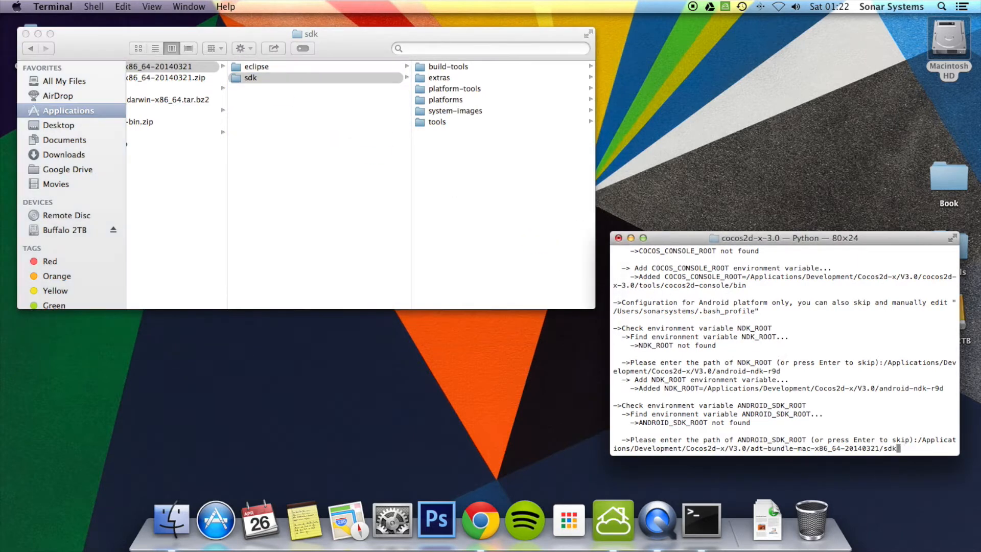
key(Return)
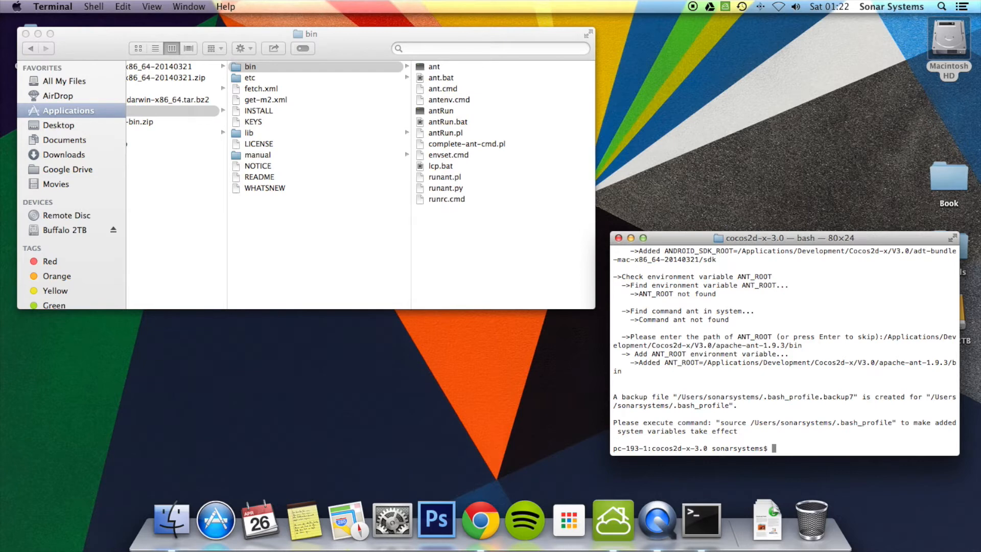
Step: Source /Users/sonarsystems/.bash_profile, correcting the mistyped /User path
text(source)
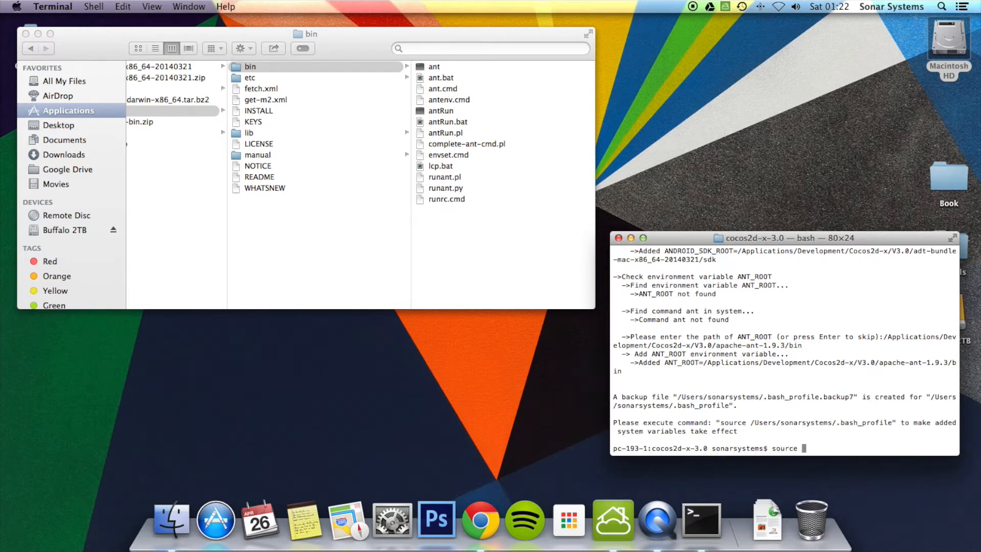
text(/User)
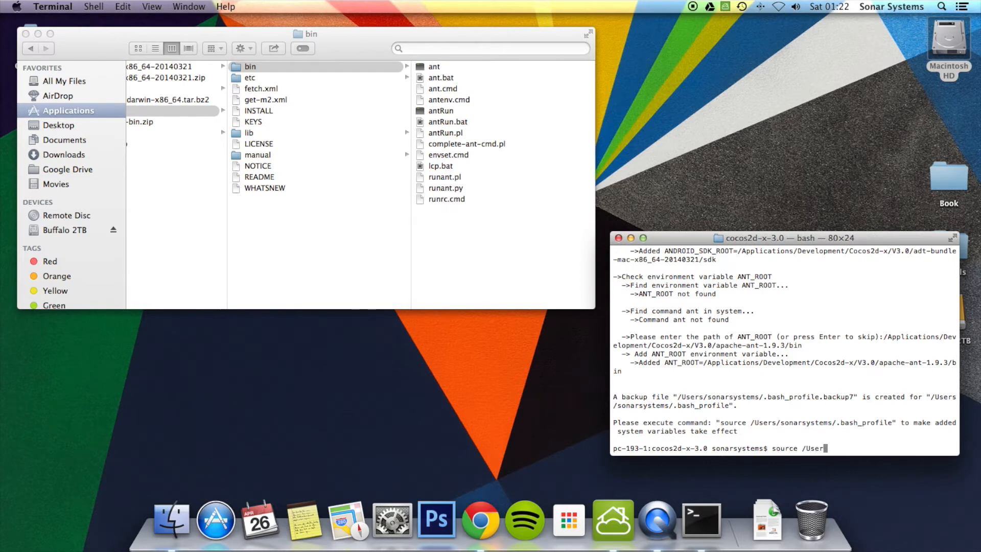
text(/sonarsystems)
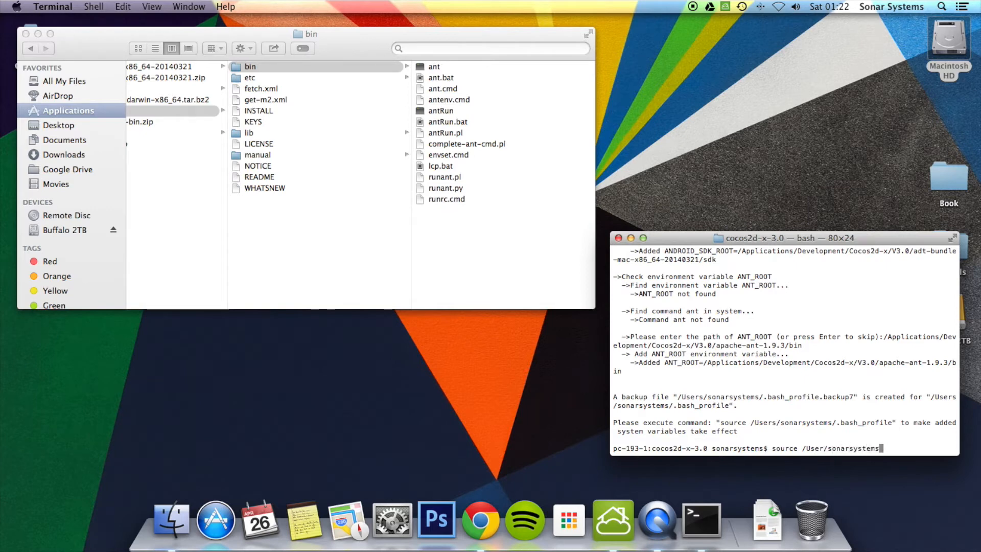
text(/.bash_profile)
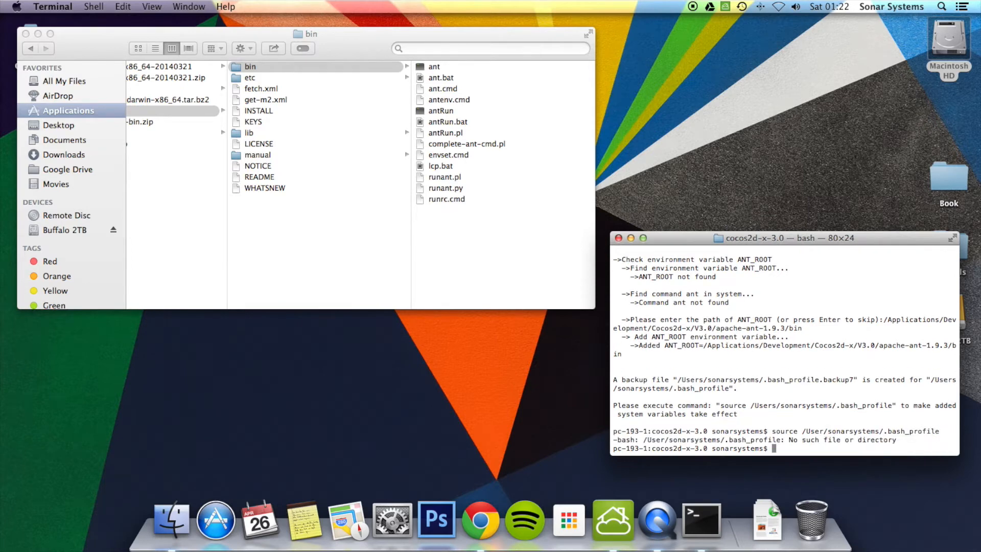
text(source /User/sonarsystems/.bash_profile)
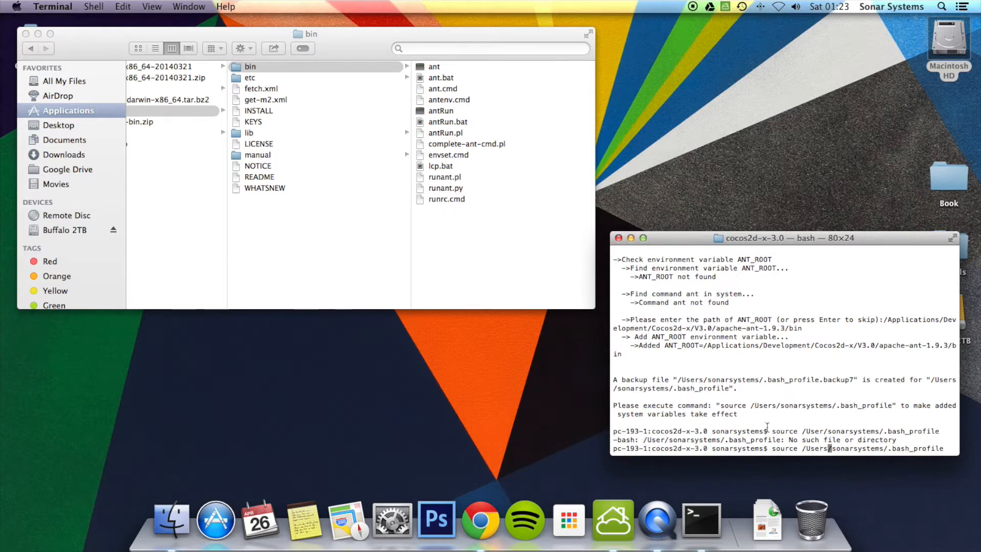
double_click(803, 405)
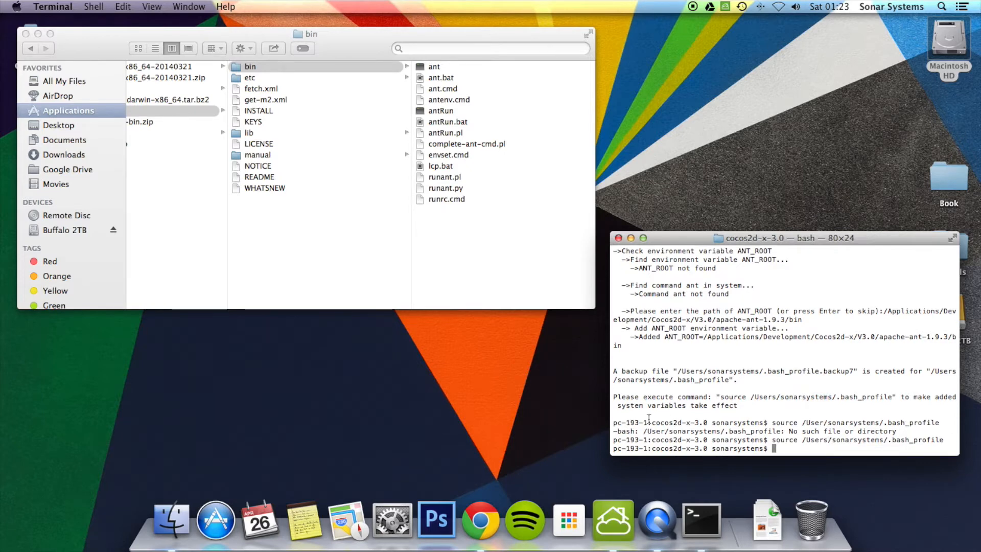
Step: Rerun python ./setup.py so it finds NDK_ROOT, ANDROID_SDK_ROOT and ANT_ROOT
text(python ./setup.py)
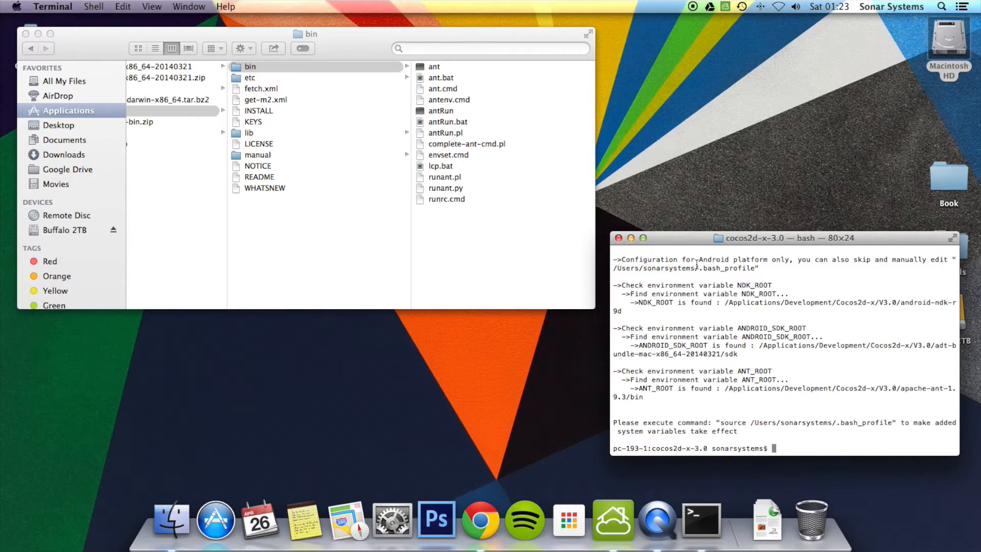
mouse_move(733, 274)
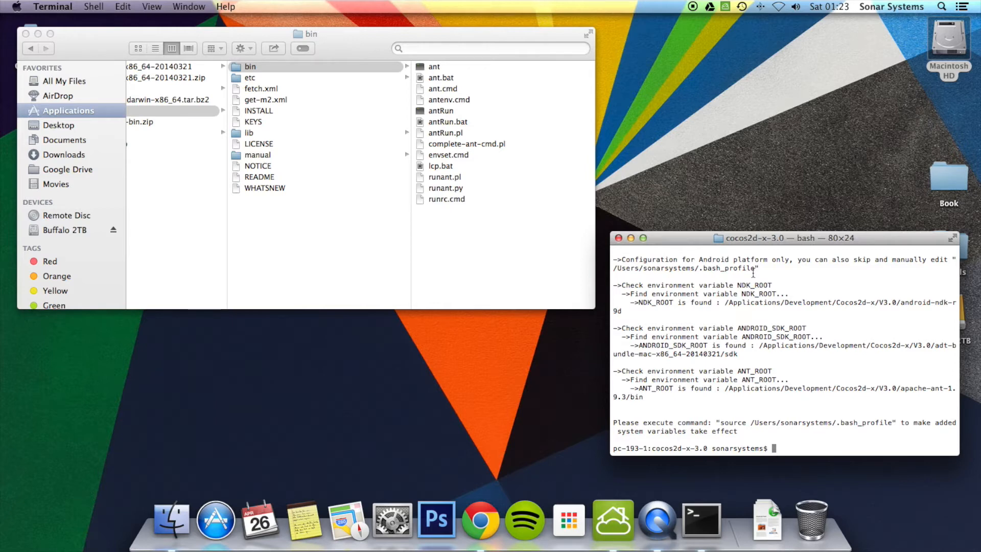
Step: Compose cocos new TutorialV3CPP -p learning.sonarsystems.tutorialv3cpp
text(cocos)
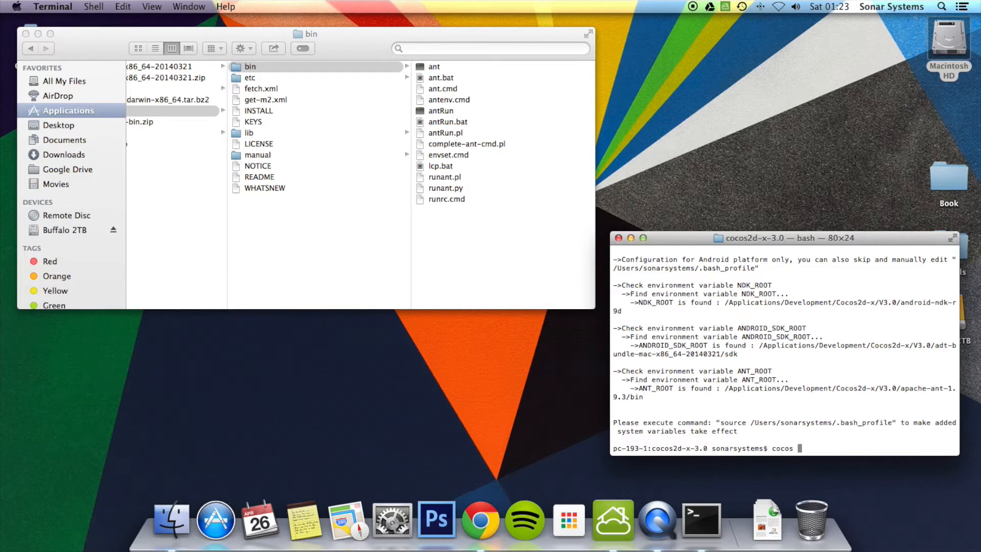
text(new)
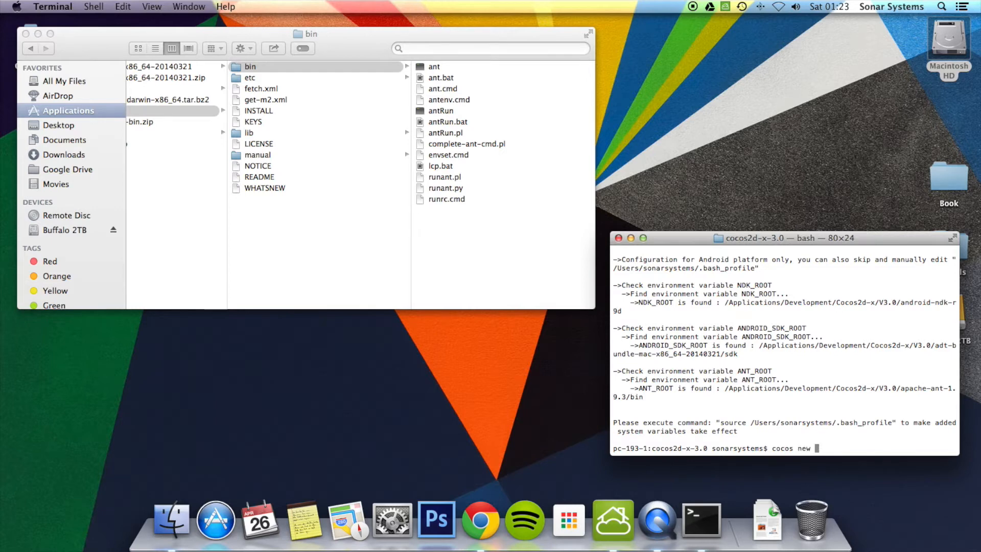
text(Tutorial)
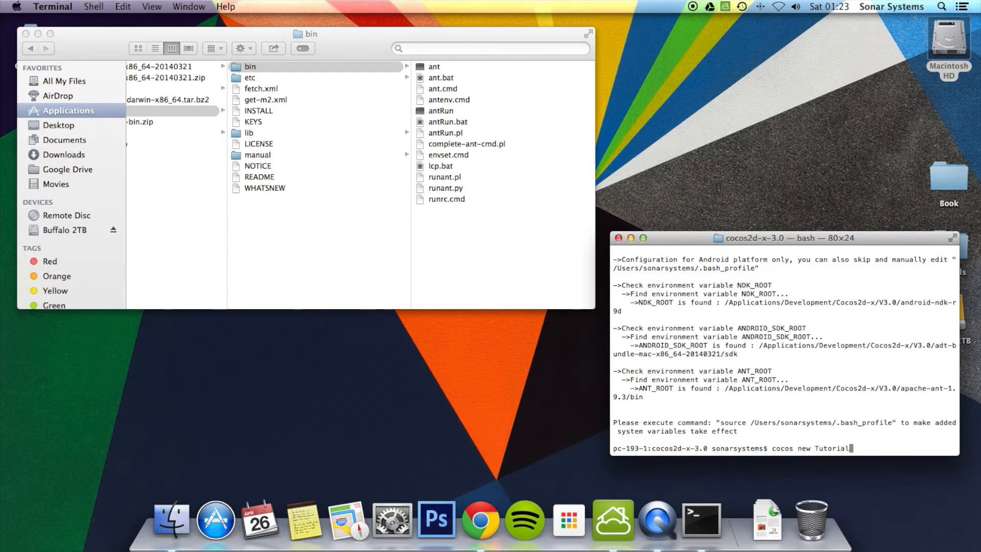
text(V3C)
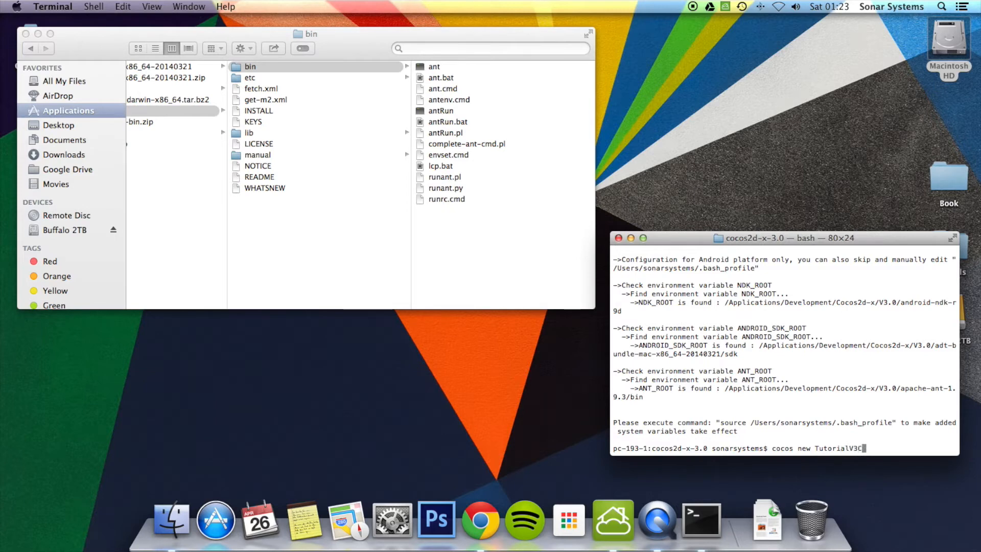
text(PP -p)
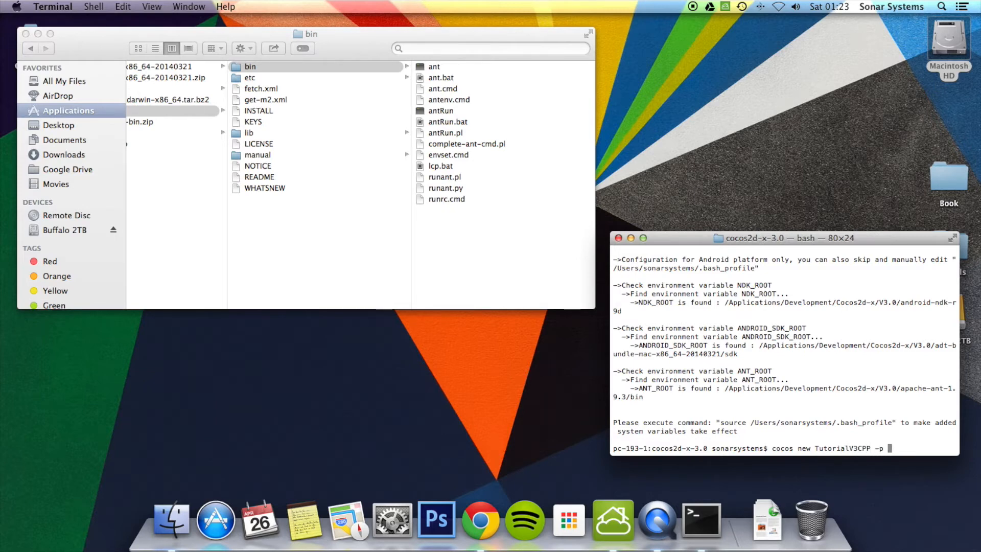
text(learnin)
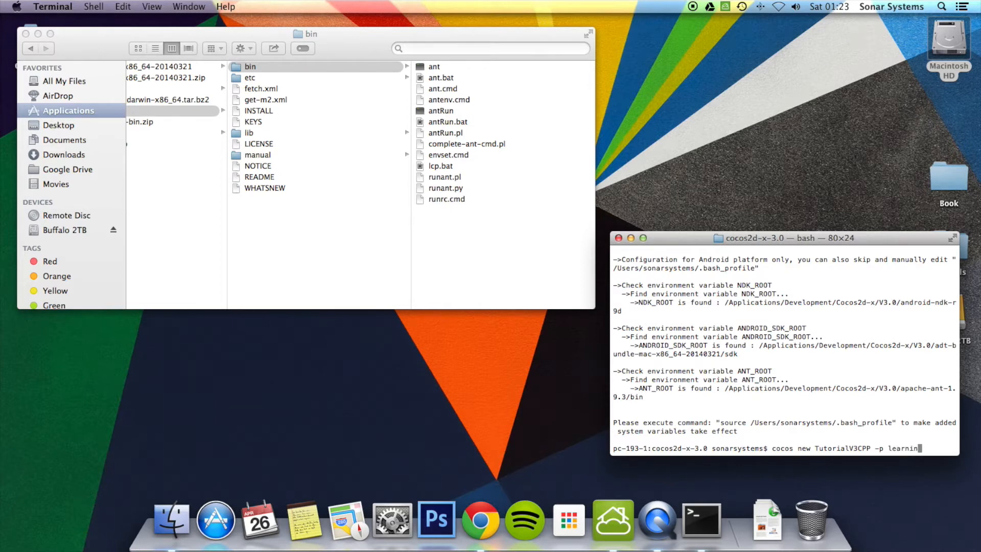
text(.sonarsystem)
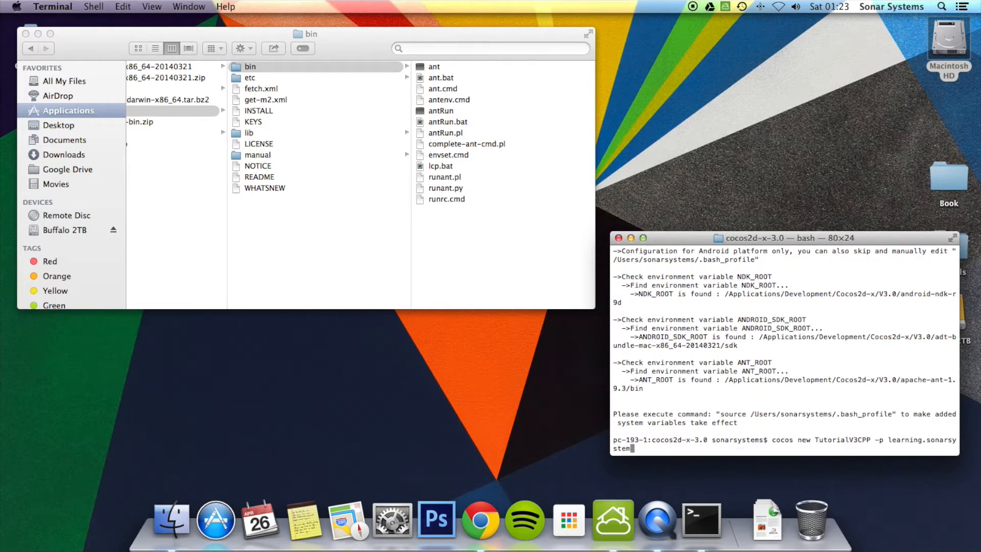
text(.tutoria)
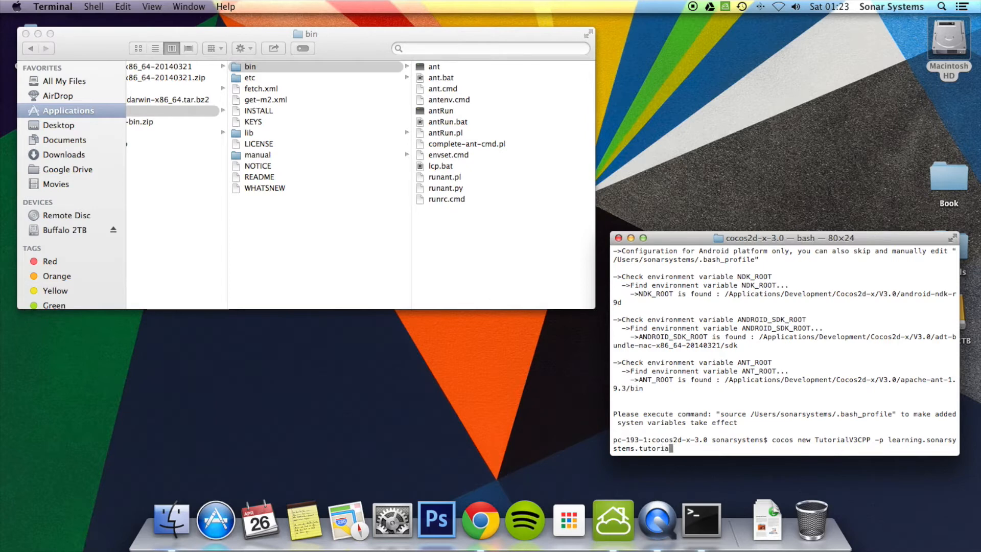
text(l3cpp)
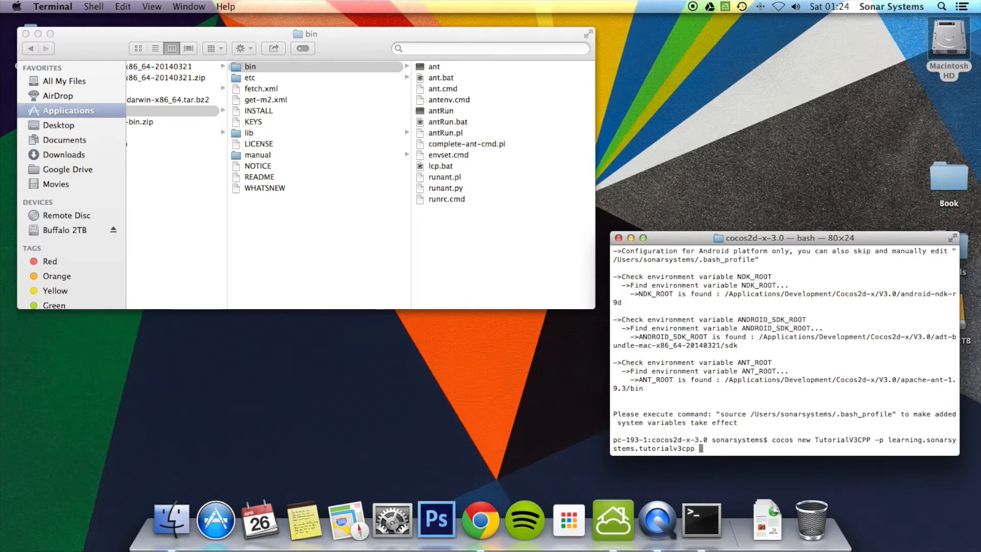
Step: Add the -l cpp language flag and the -d destination flag to the command
text(-l)
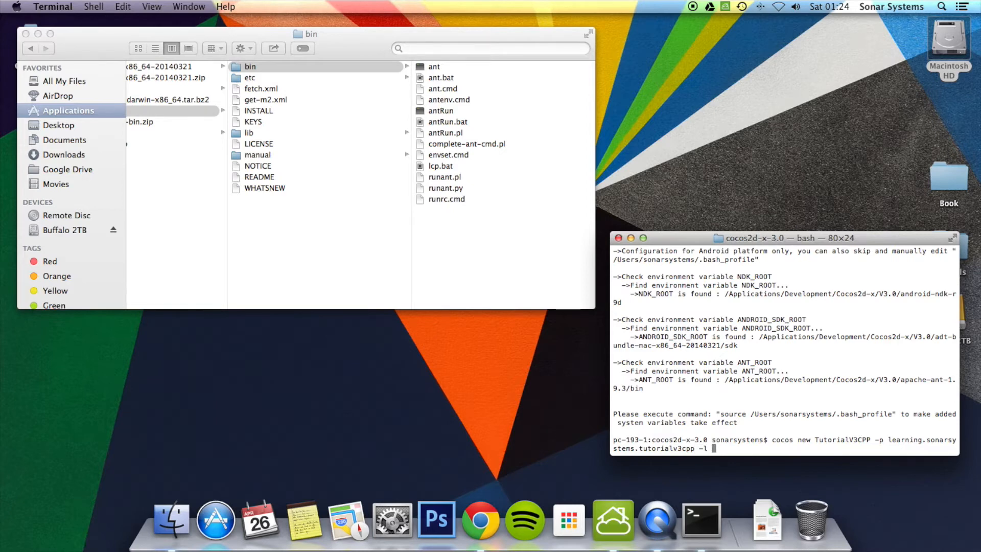
text(c)
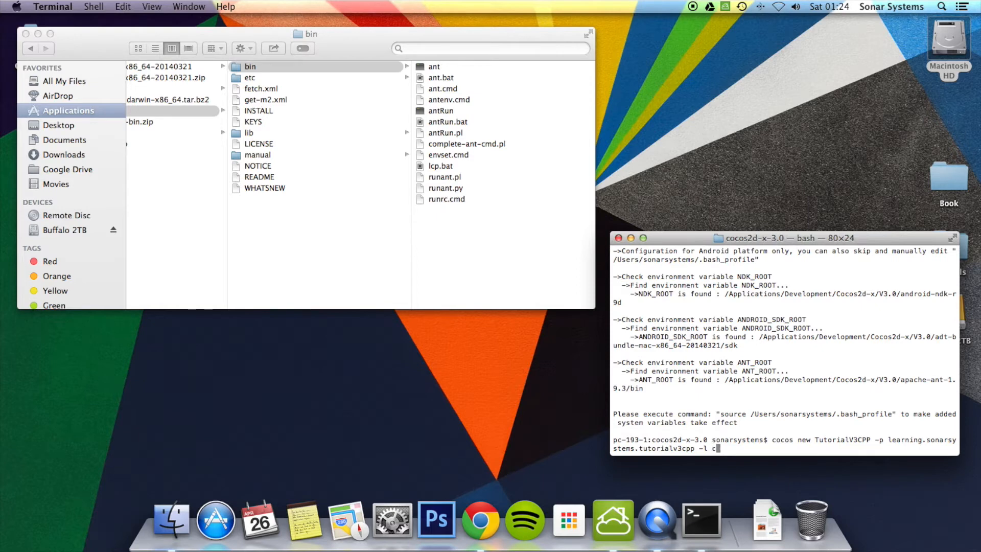
text(pp)
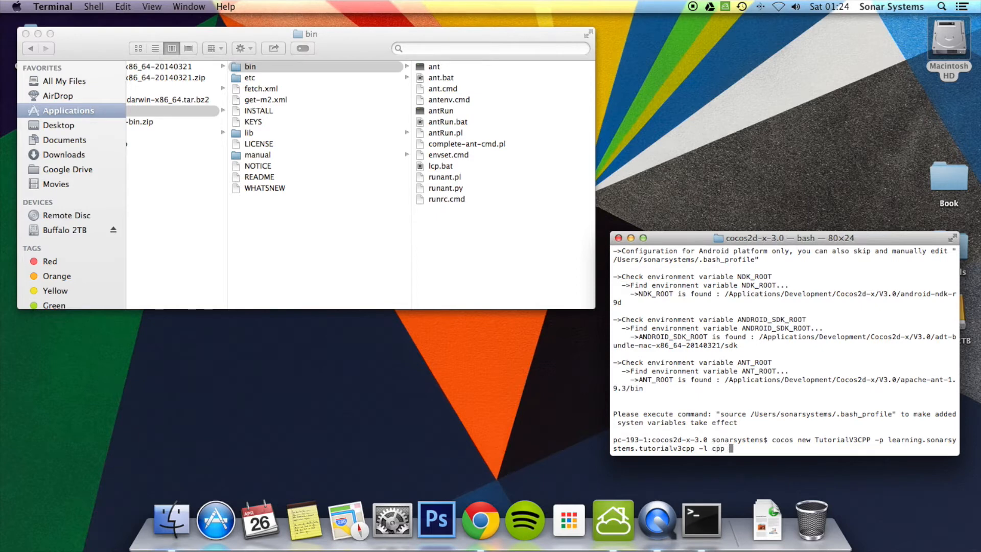
text(-)
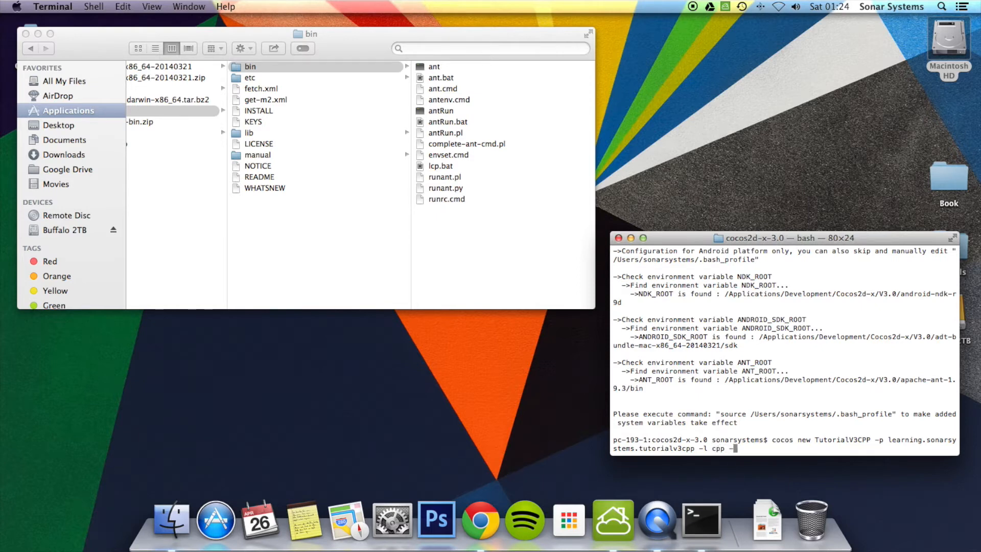
text(d)
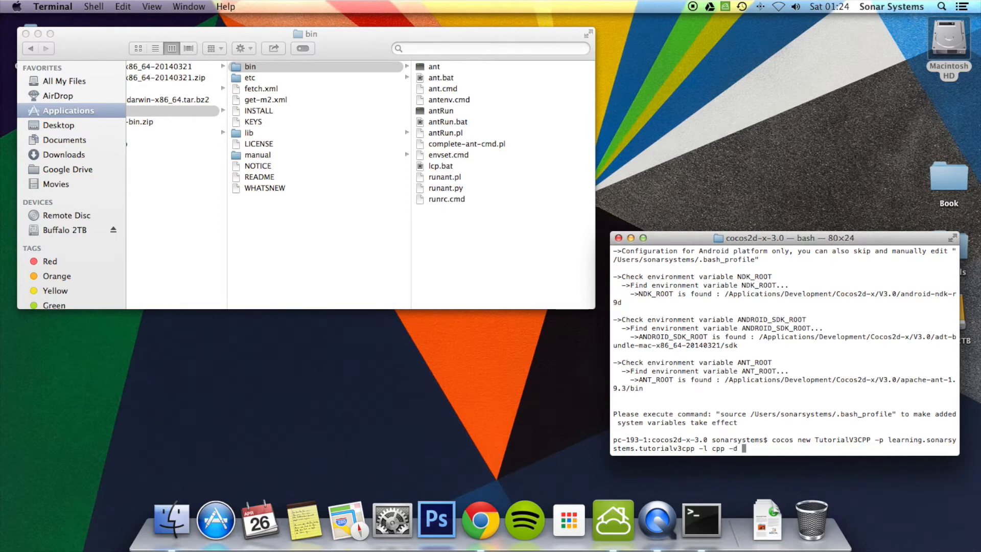
mouse_move(490, 206)
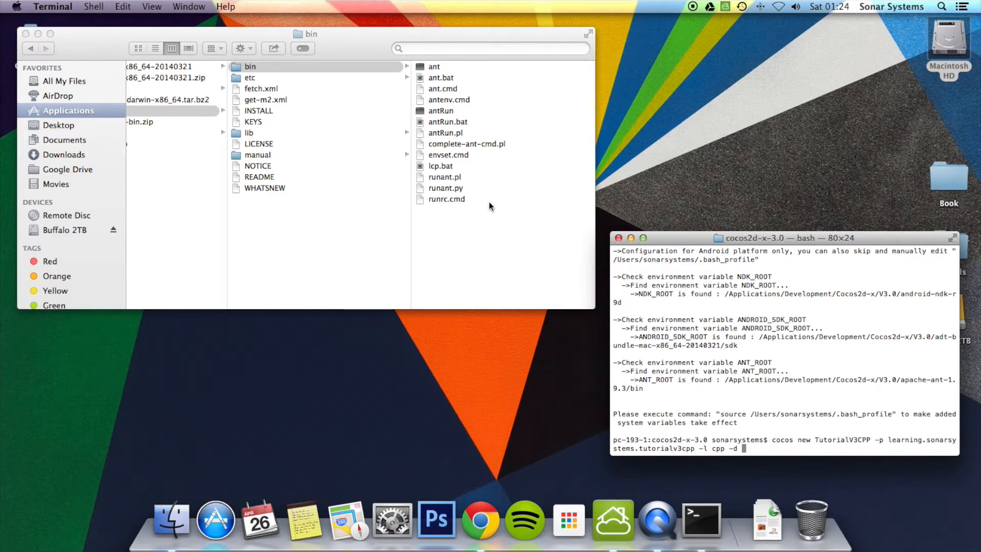
mouse_move(28, 34)
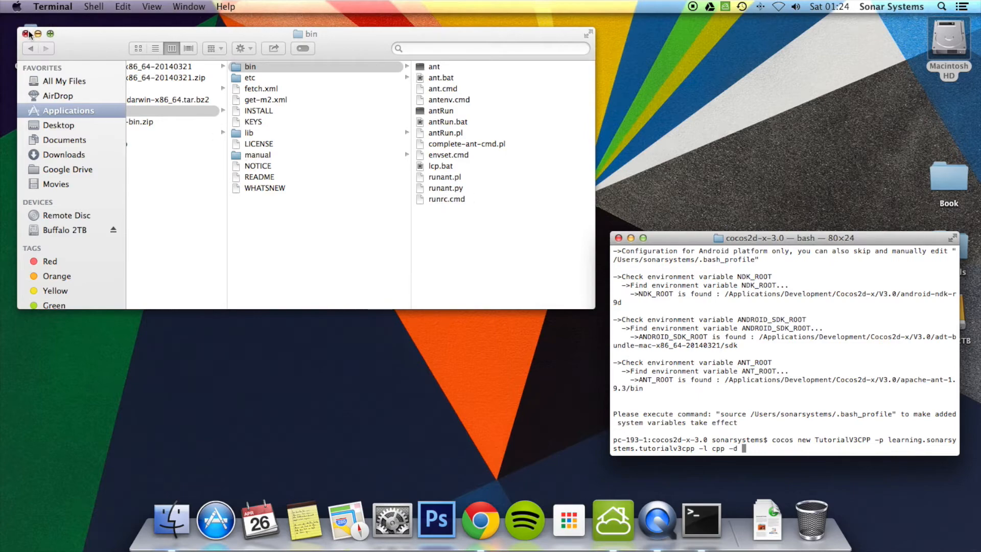
Step: Look up the home folder via Go > Computer, then run cocos new with the Desktop destination creating TutorialV3CPP
click(27, 33)
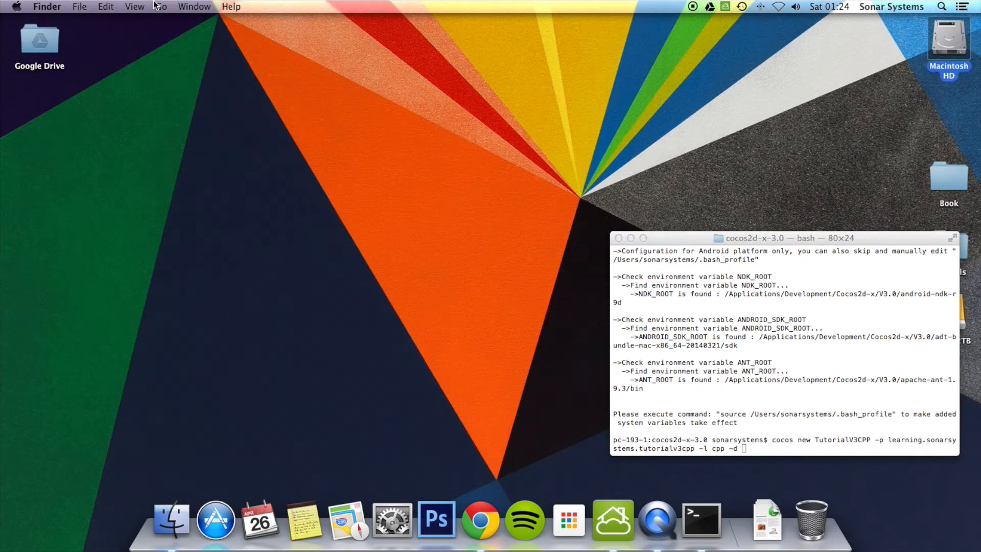
click(162, 6)
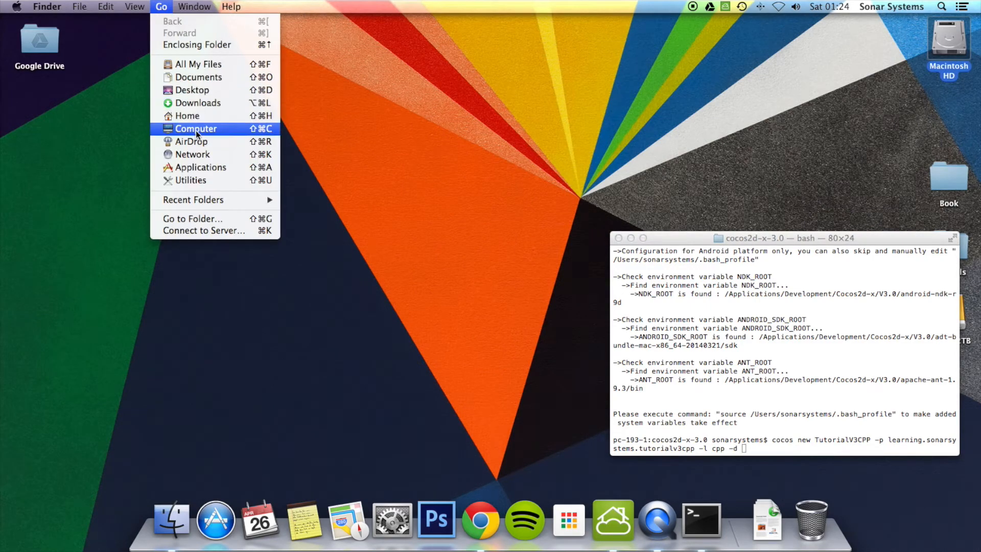
click(196, 128)
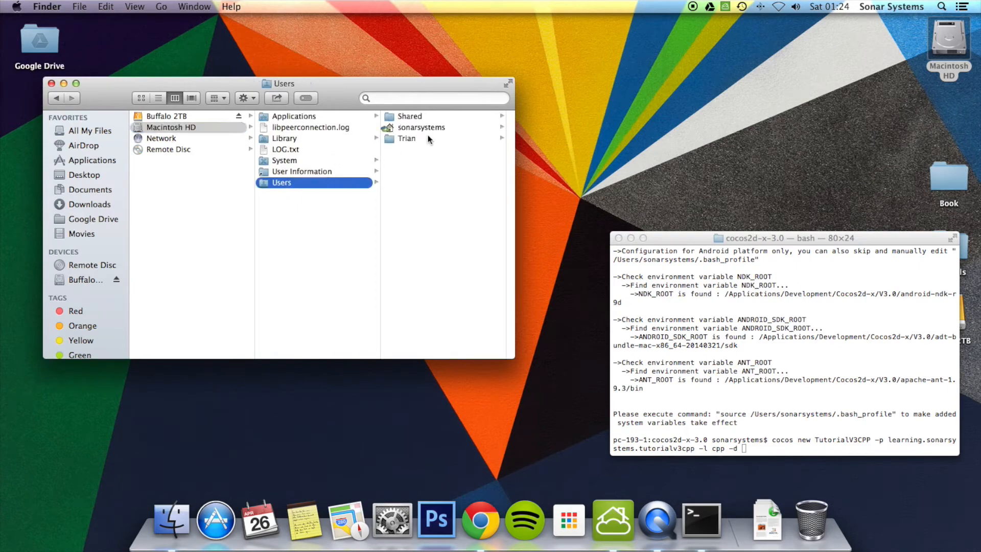
click(421, 127)
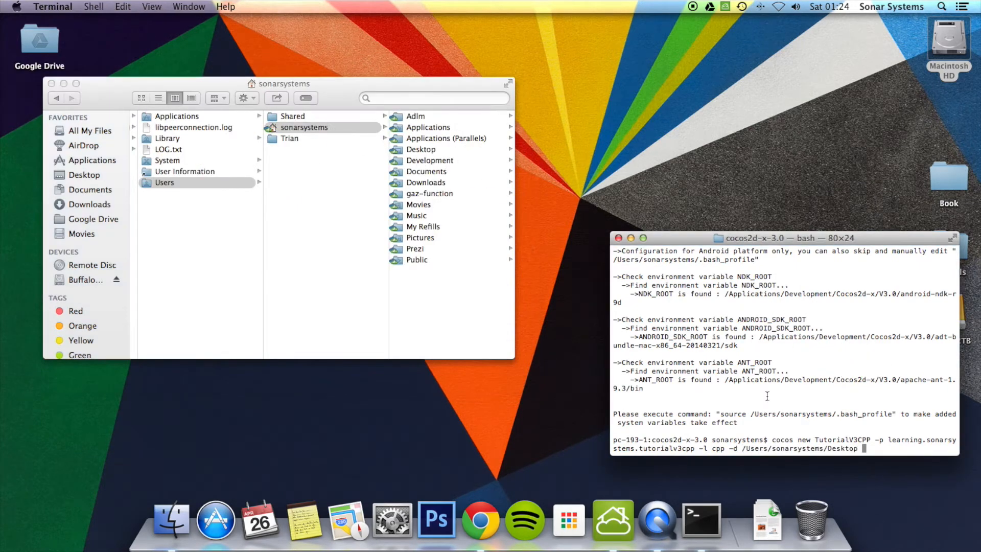
key(Return)
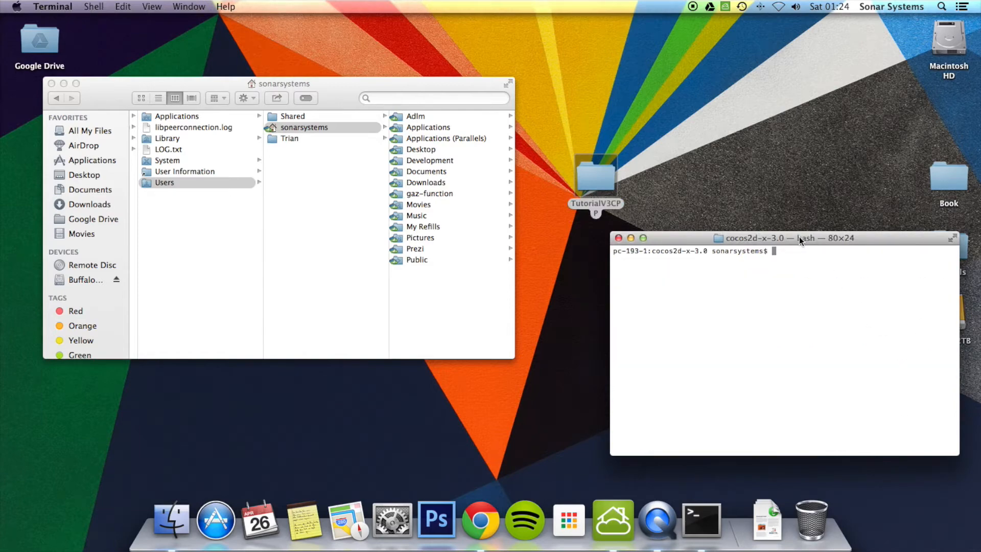
Step: cd into TutorialV3CPP/proj.android by dragging the folder into Terminal, browsing the project in Finder
drag(788, 238, 220, 219)
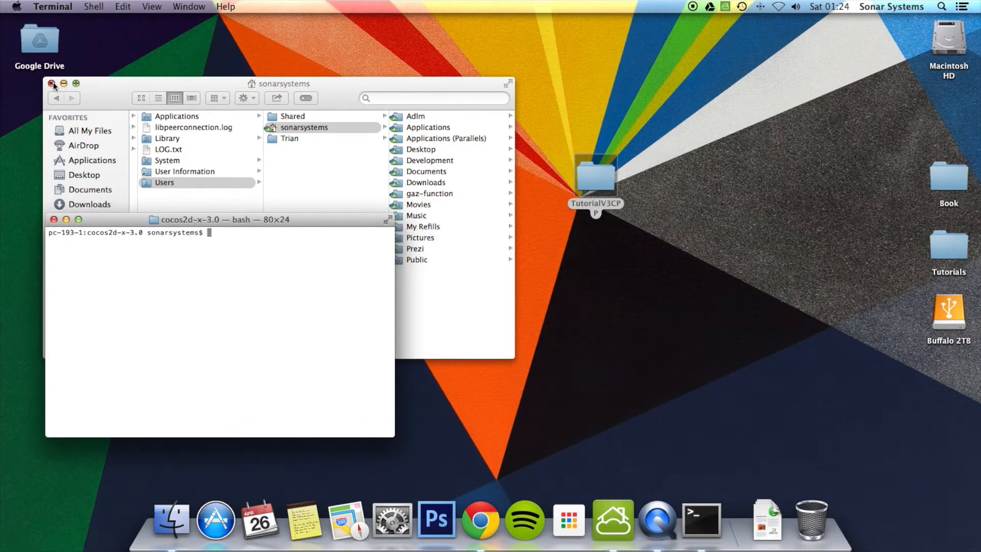
click(51, 83)
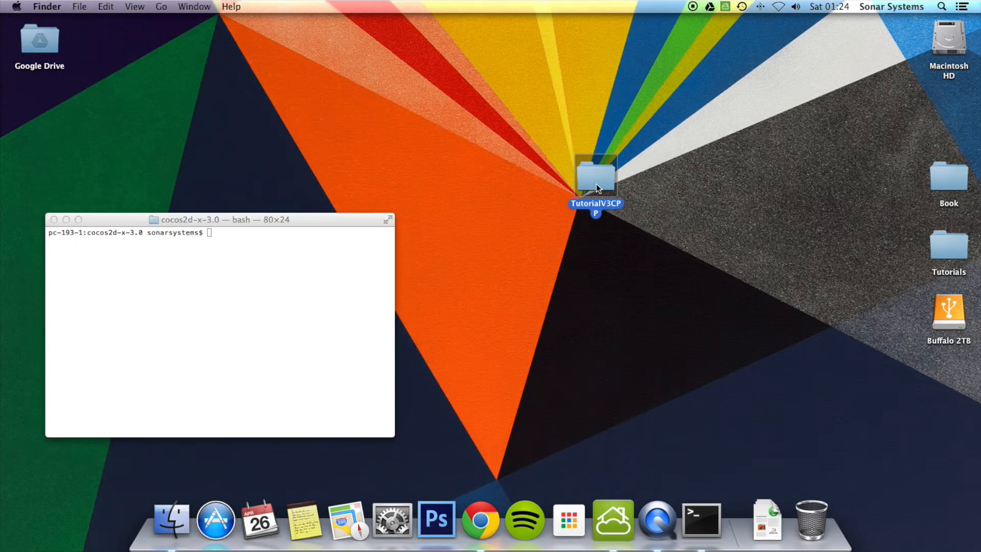
double_click(595, 175)
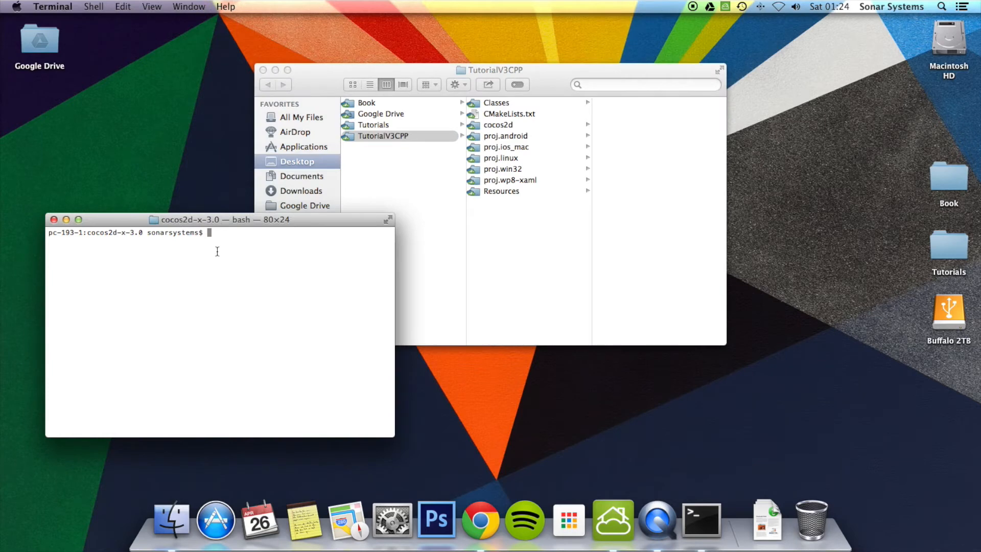
text(cd)
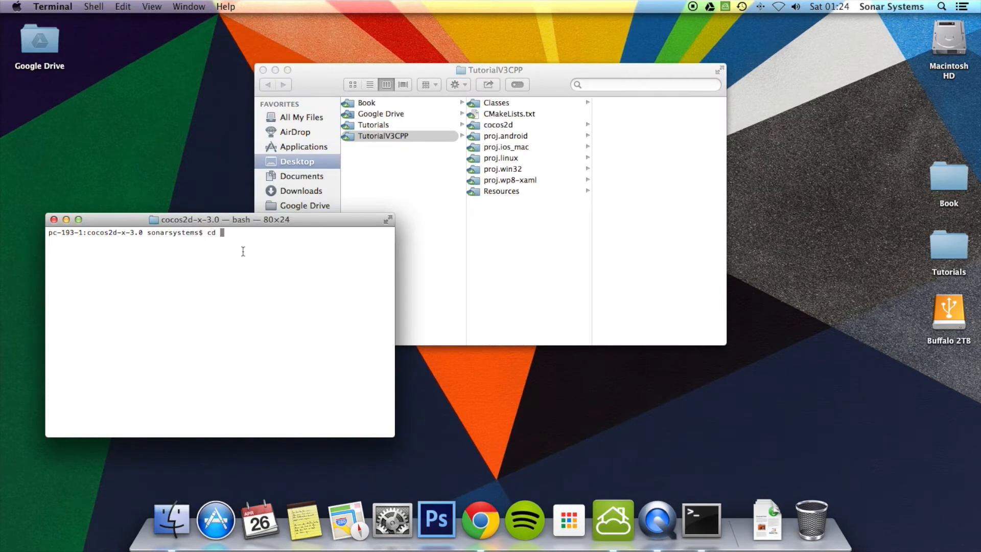
mouse_move(497, 139)
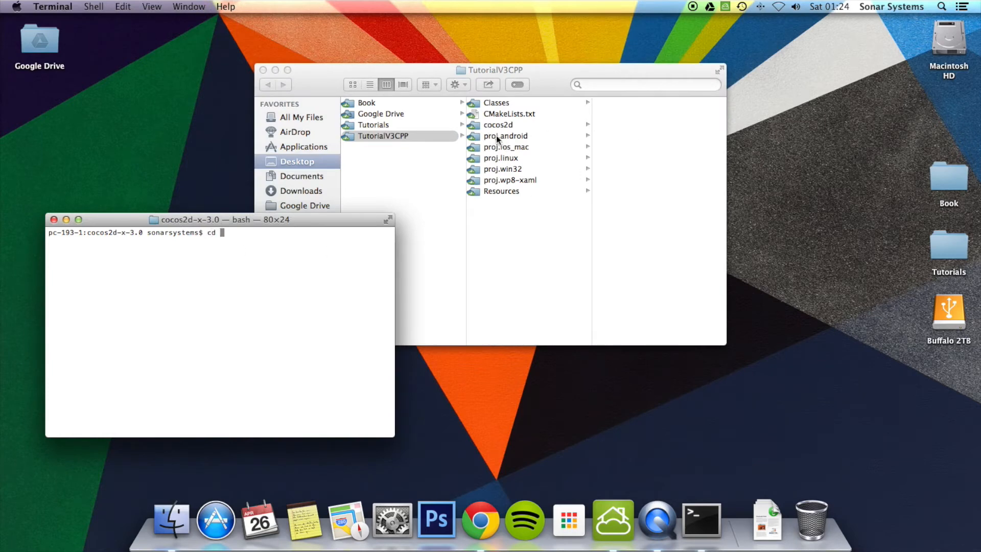
drag(505, 136, 310, 280)
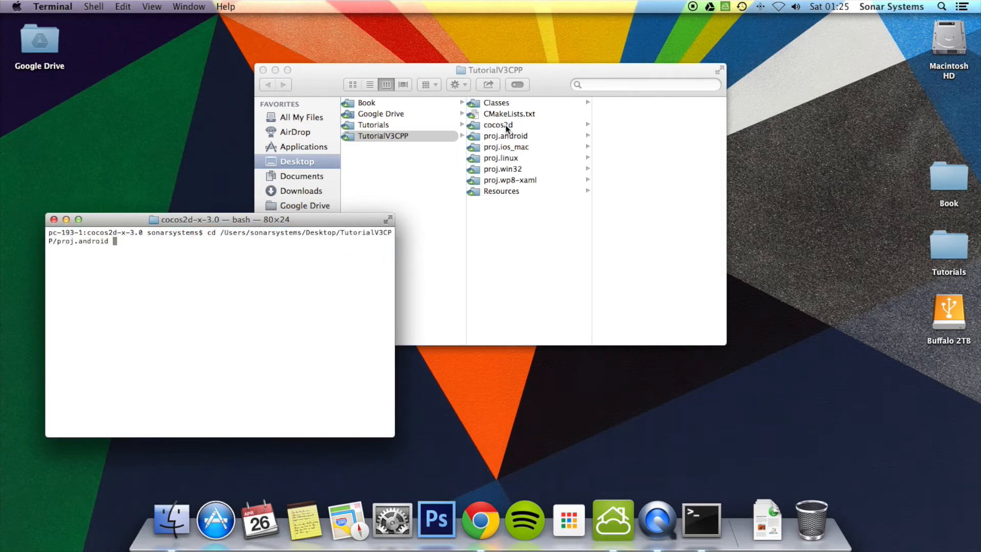
click(499, 125)
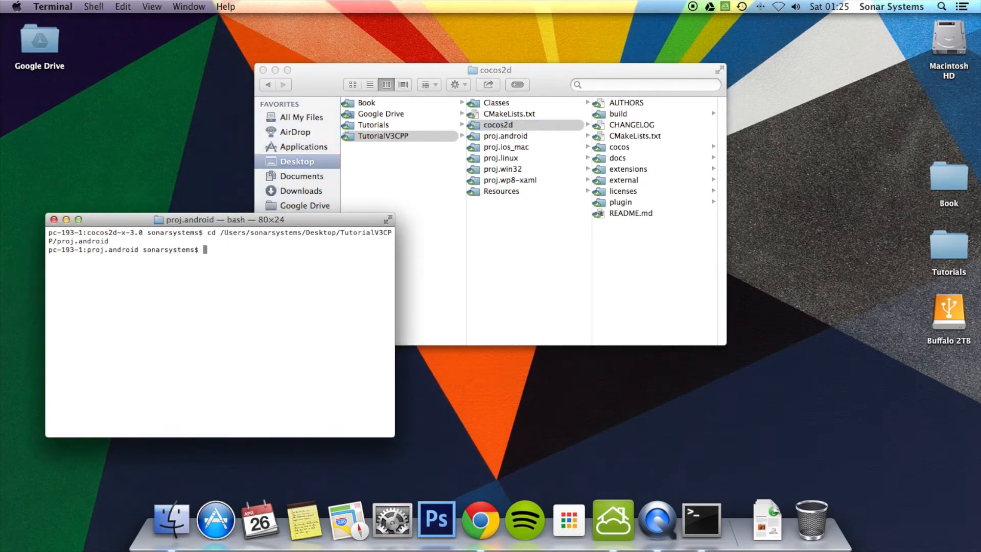
mouse_move(583, 201)
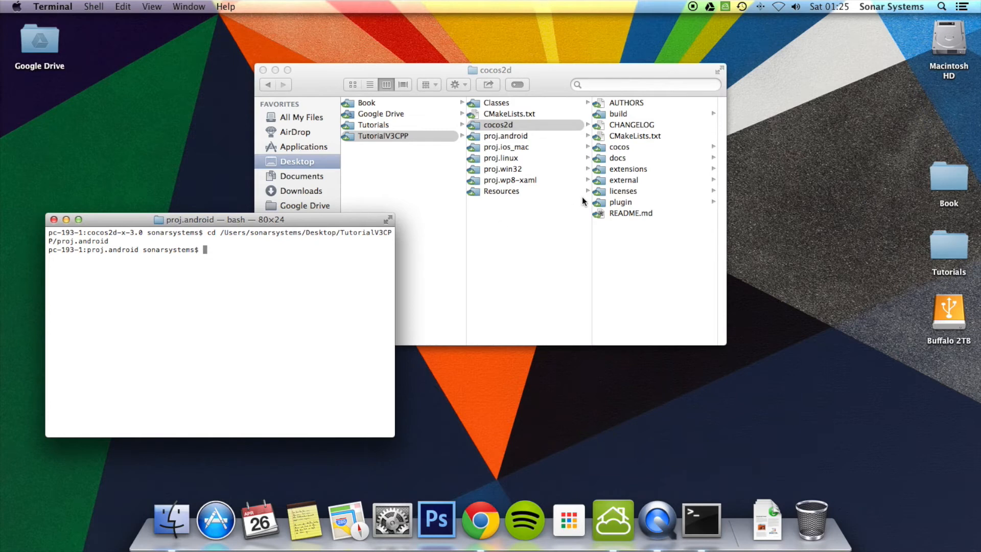
Step: Run python ./build_native.py to compile libcocos2dcpp.so into proj.android's libs and obj folders
click(507, 136)
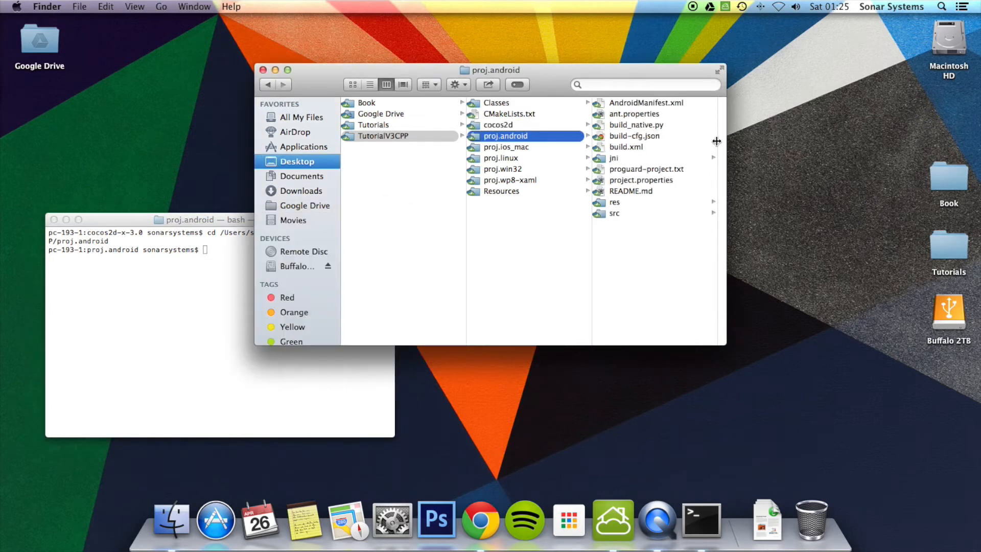
click(191, 314)
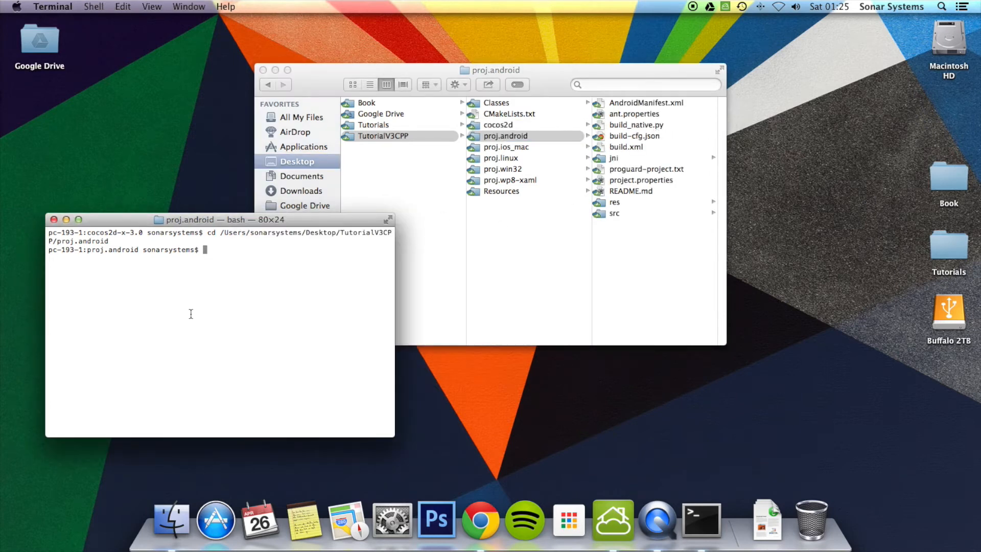
text(python)
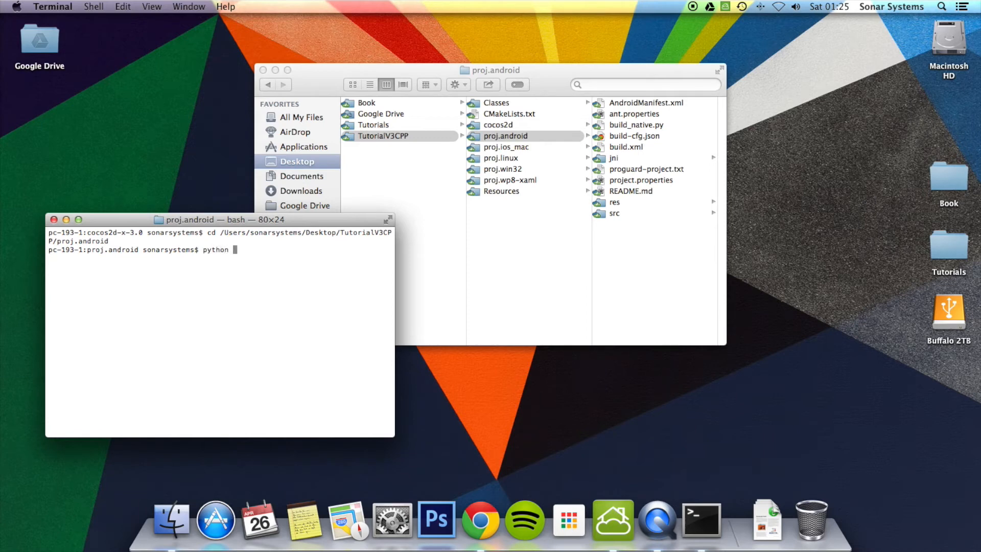
text(./build)
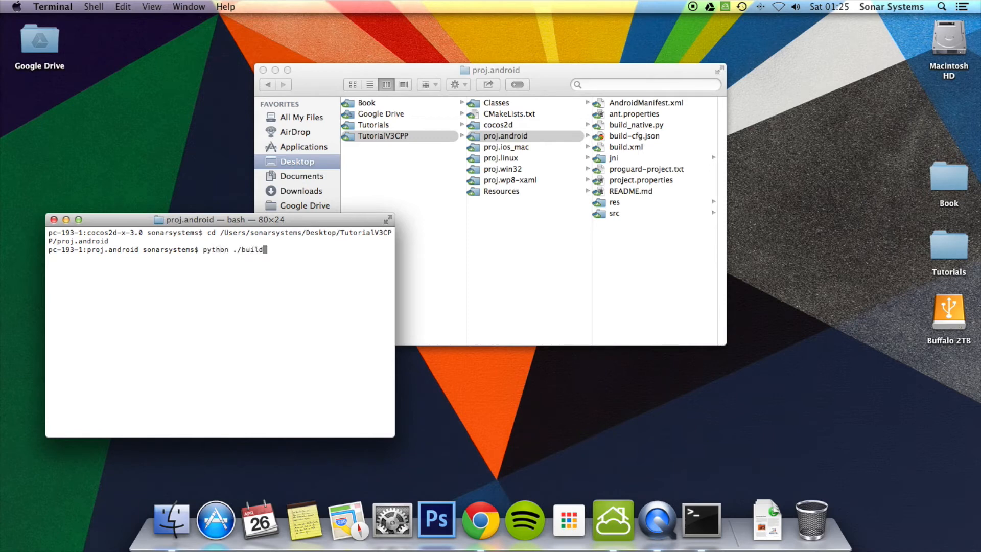
text(_native.p)
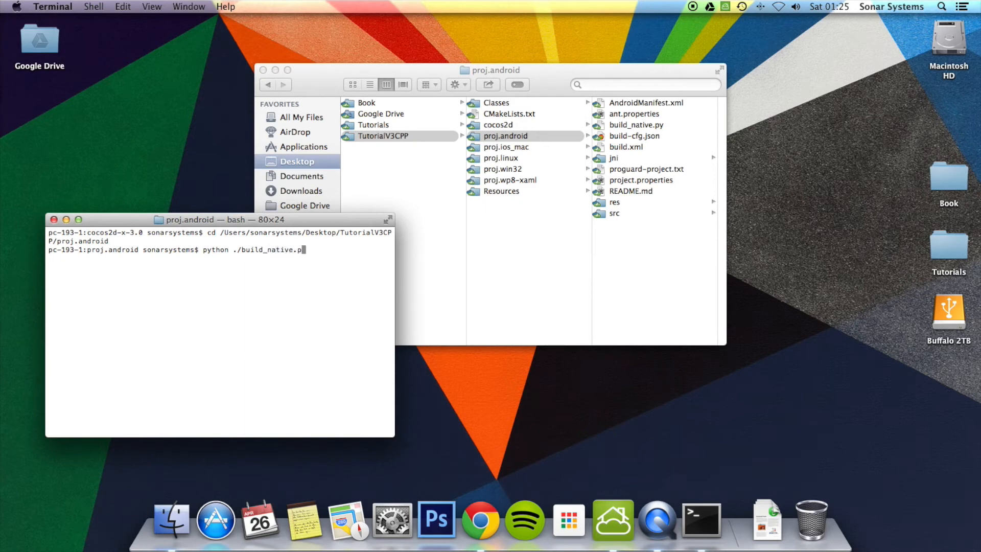
key(Return)
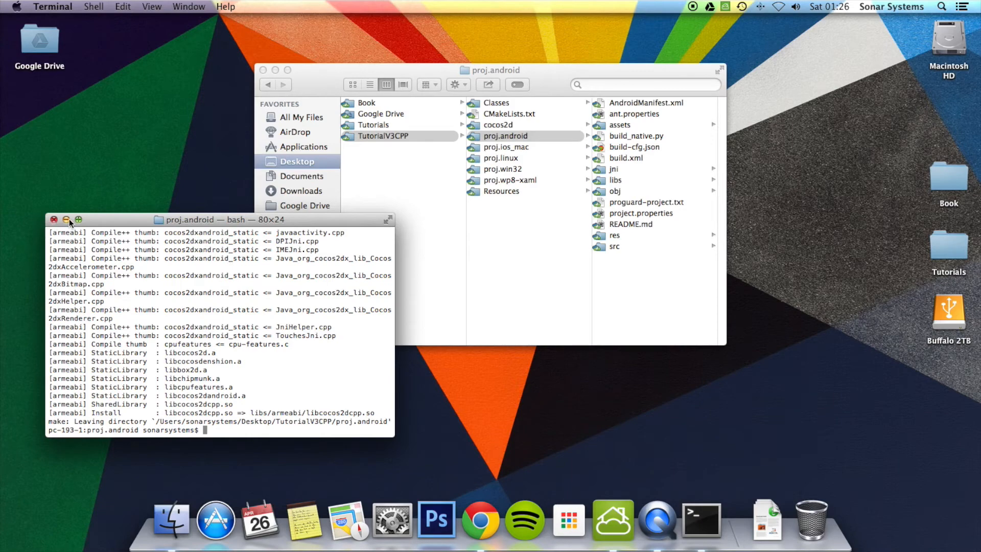
click(66, 220)
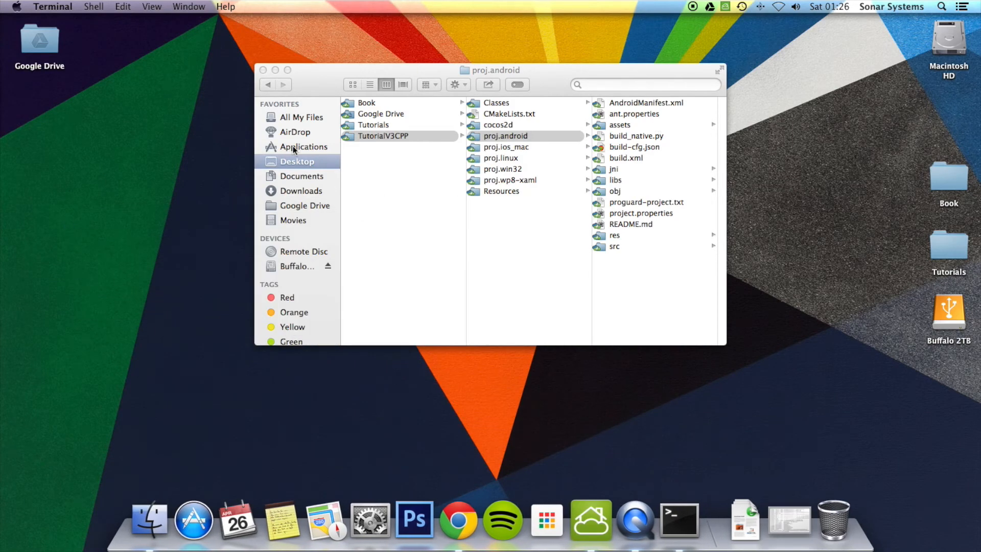
Step: Navigate Finder to Applications > Development > Cocos2d-x > V3.0 > adt-bundle > eclipse
click(505, 136)
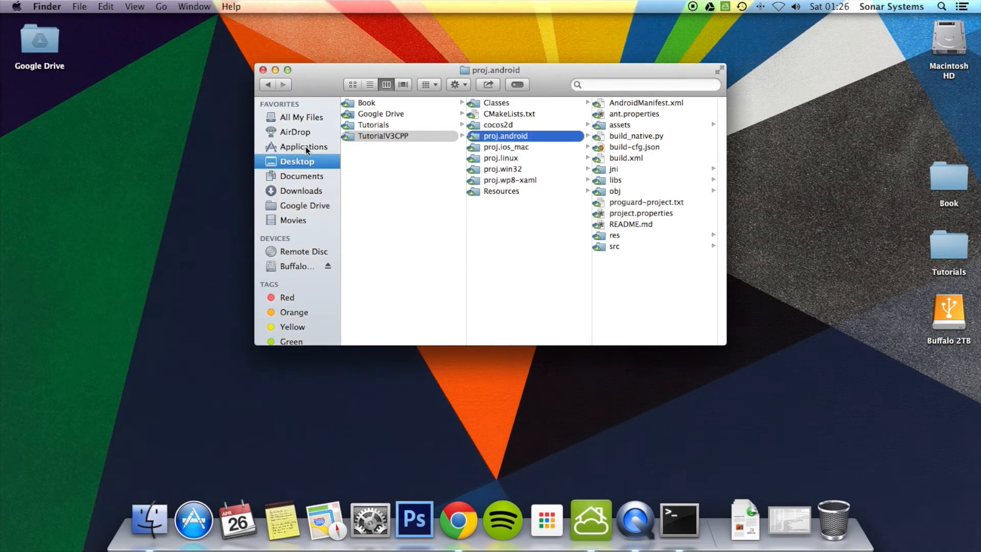
click(302, 147)
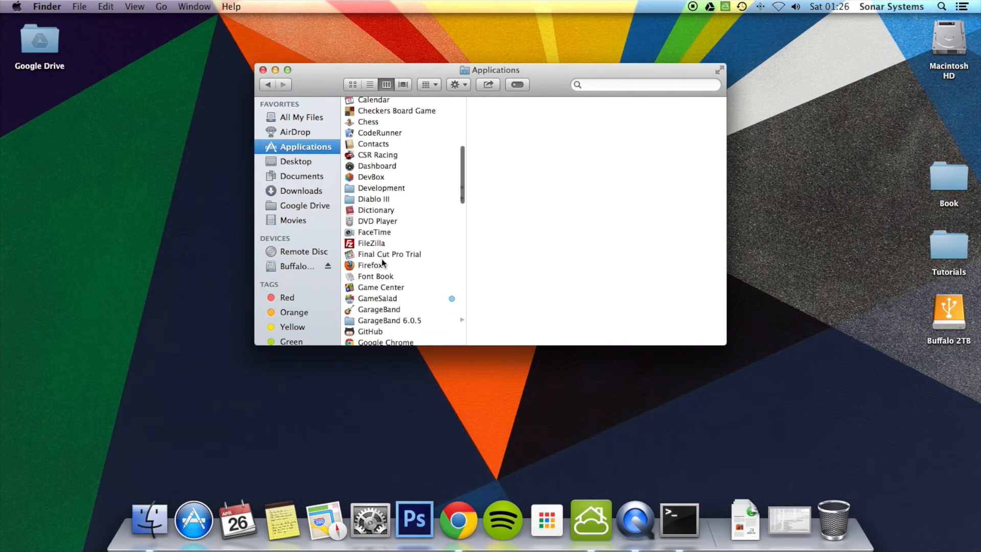
click(380, 188)
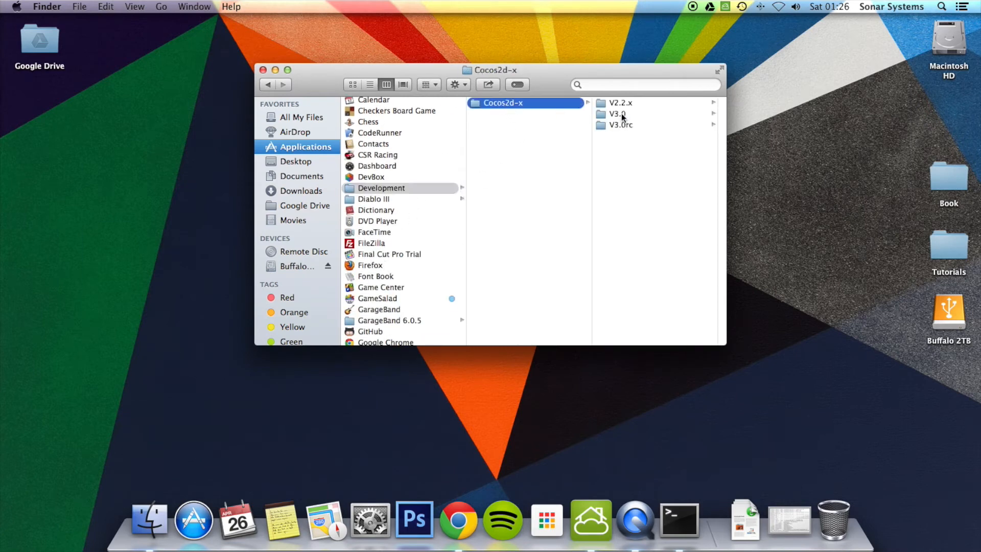
click(617, 114)
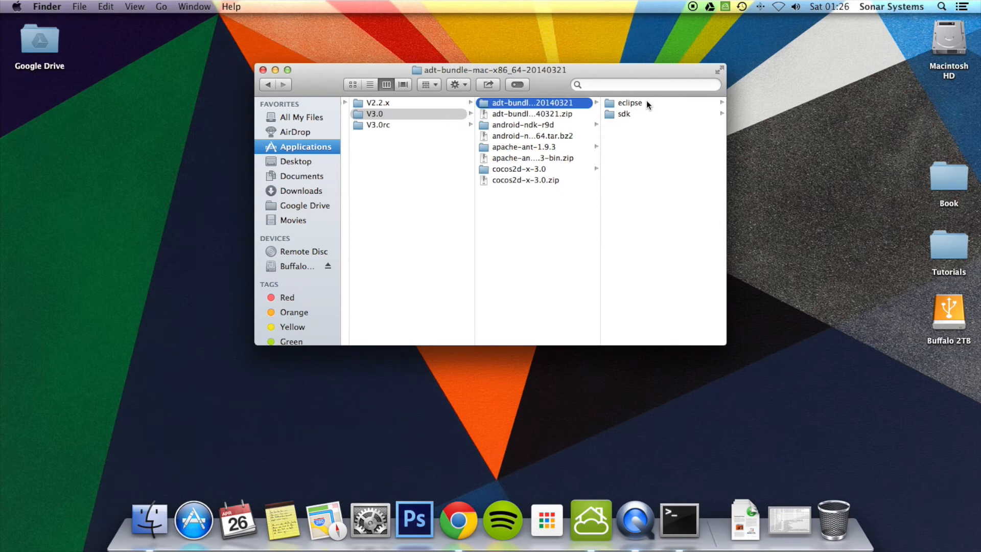
click(629, 102)
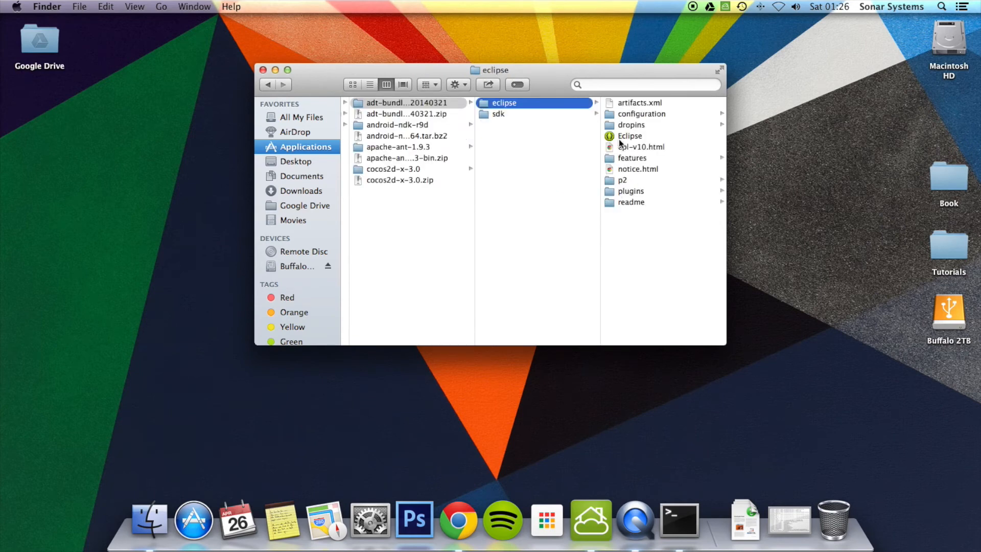
Step: Launch the Eclipse application and approve opening the downloaded app
double_click(630, 135)
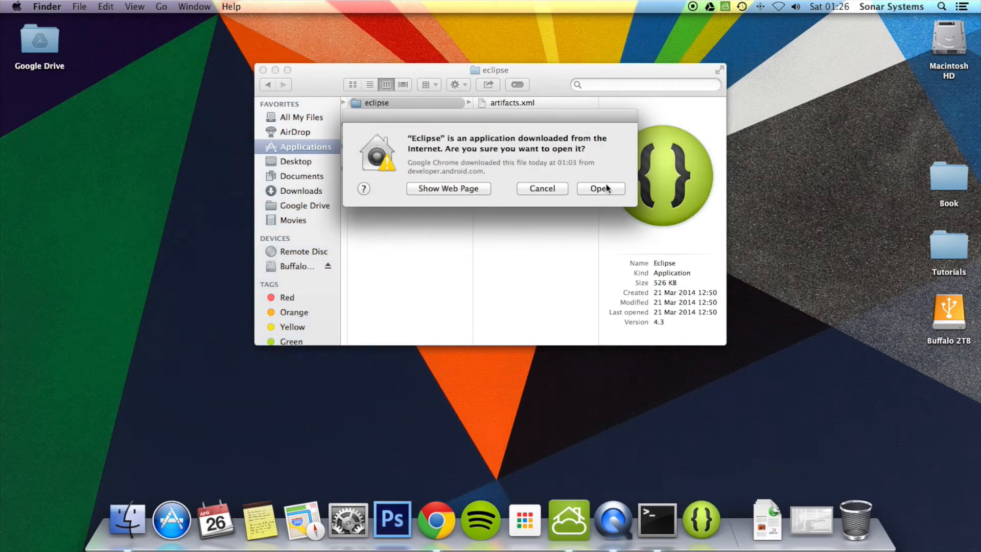
click(601, 188)
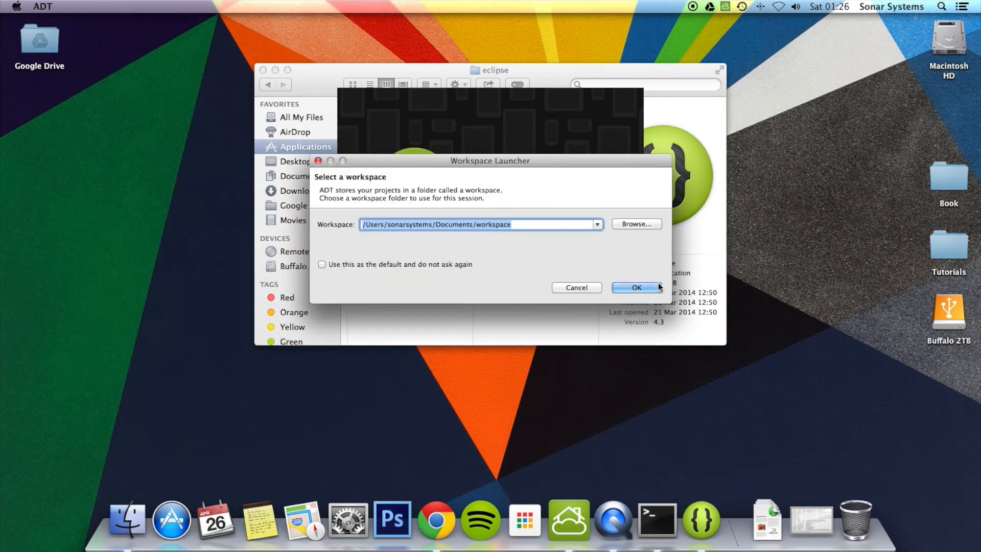
Step: Accept the default Documents/workspace location in the Workspace Launcher
click(637, 288)
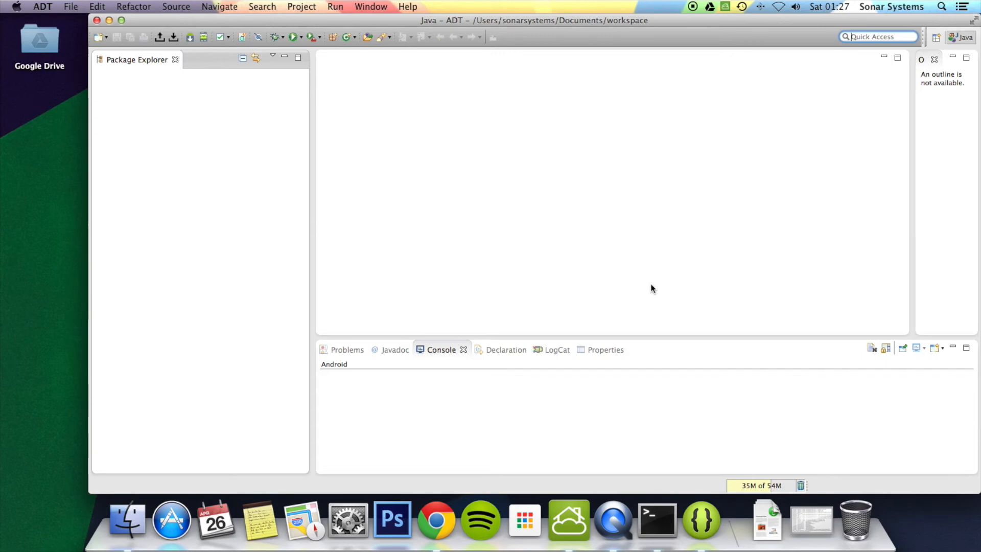
mouse_move(128, 25)
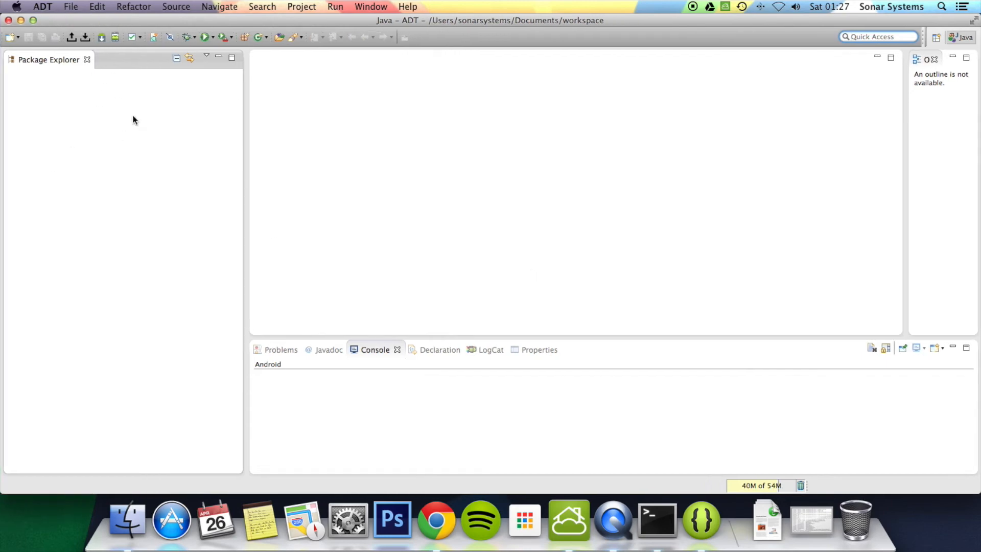
Step: Start an import of Existing Android Code Into Workspace from the File menu
right_click(135, 121)
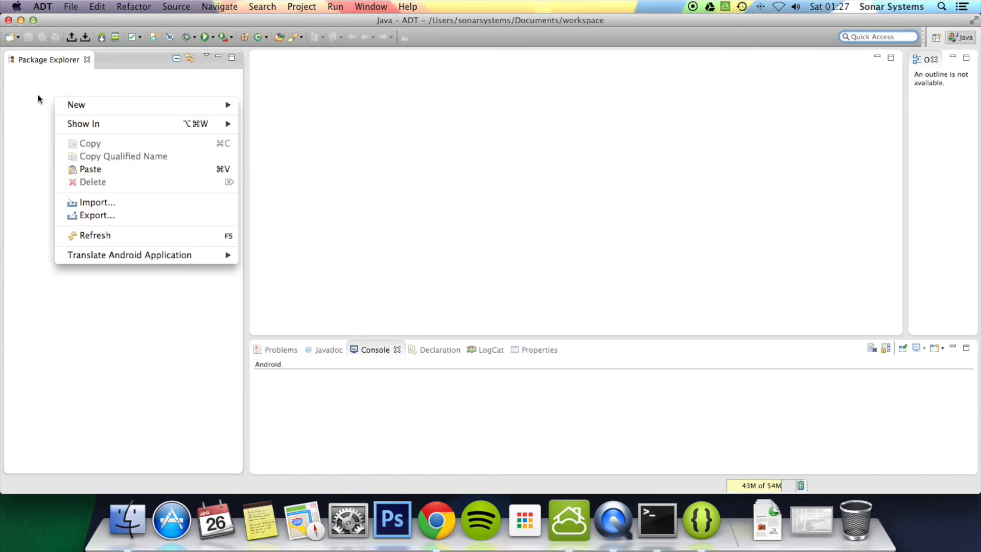
click(69, 6)
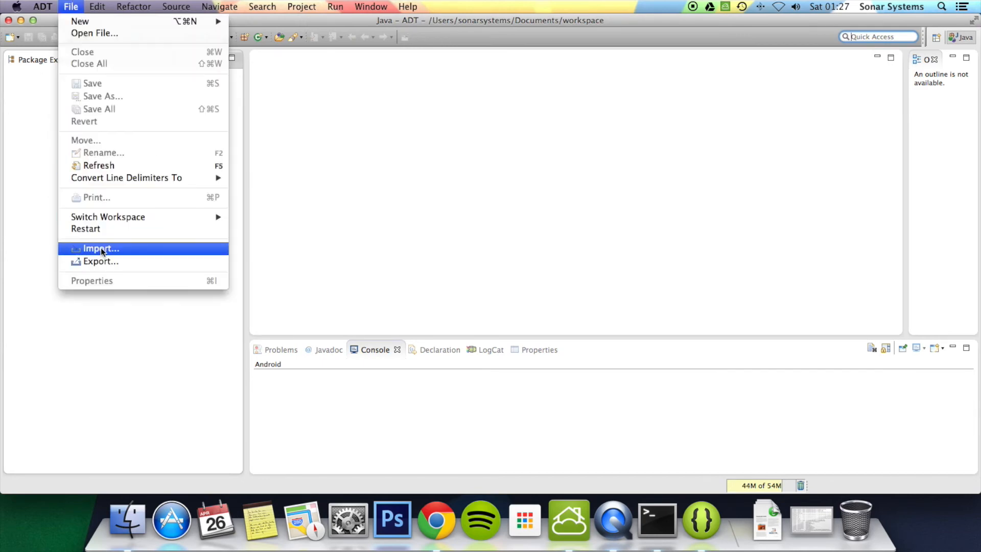
click(101, 249)
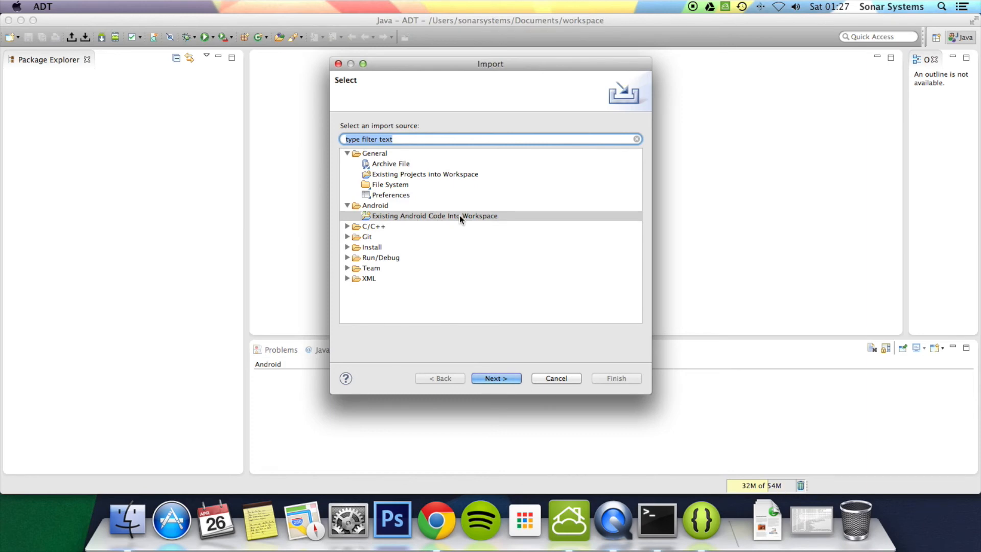
click(497, 379)
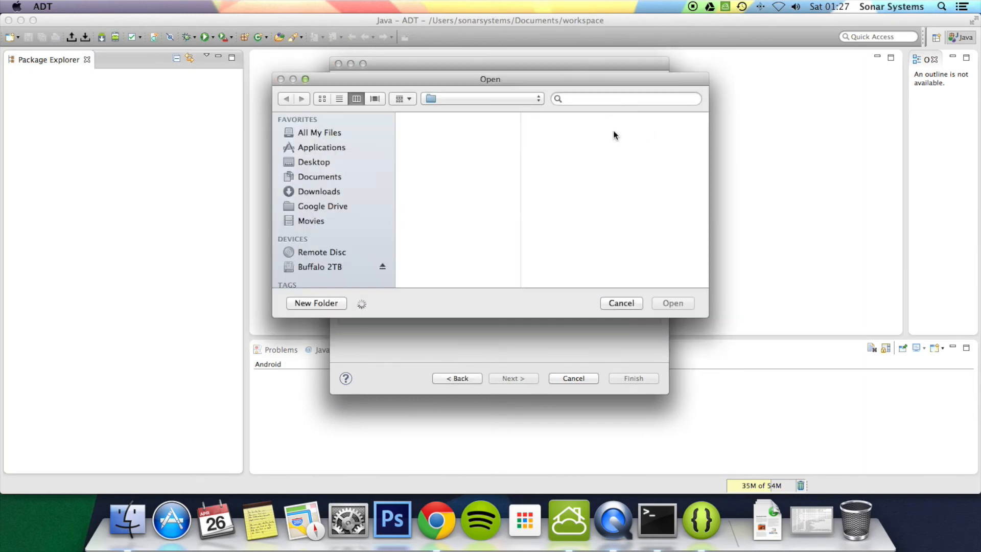
Step: Choose Desktop/TutorialV3CPP as the root folder to scan for Android projects
click(313, 161)
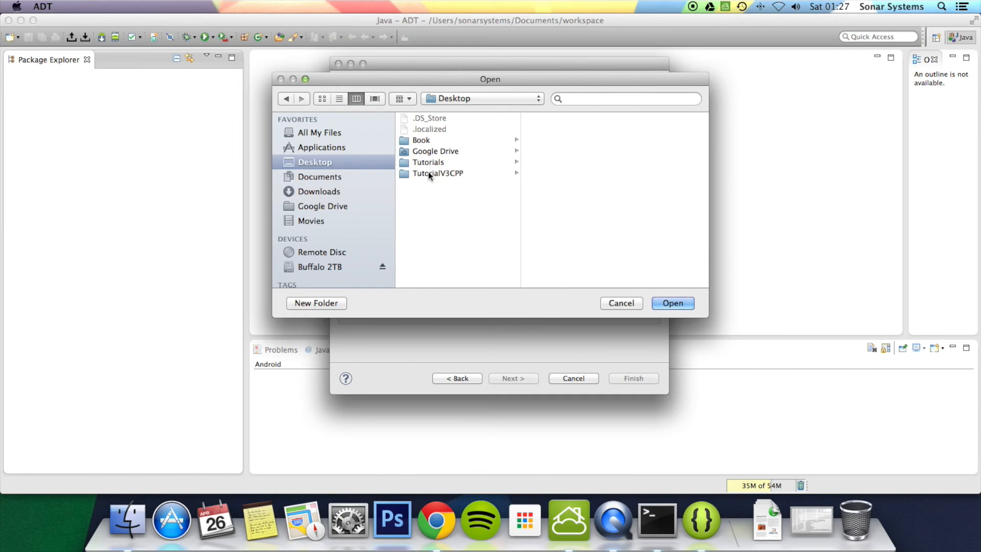
click(437, 172)
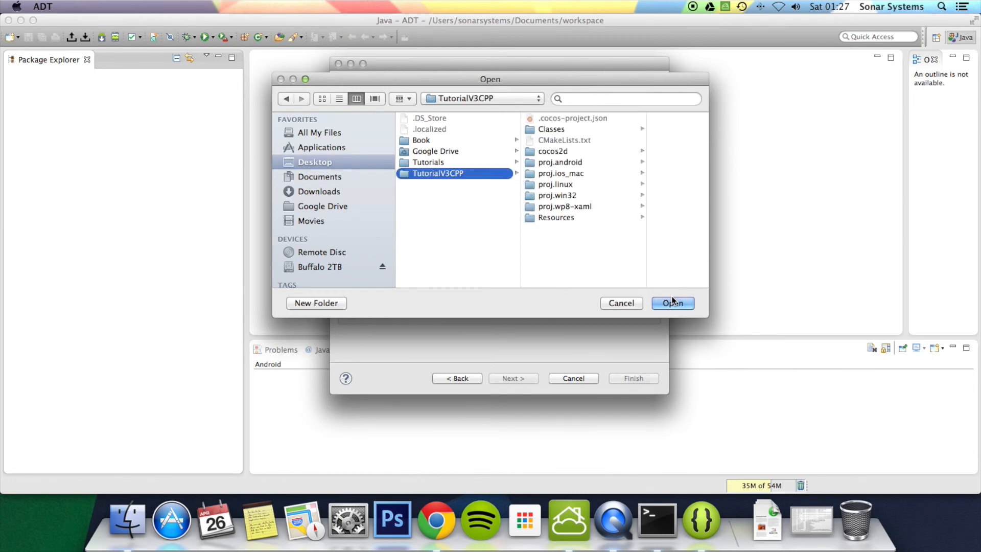
click(673, 302)
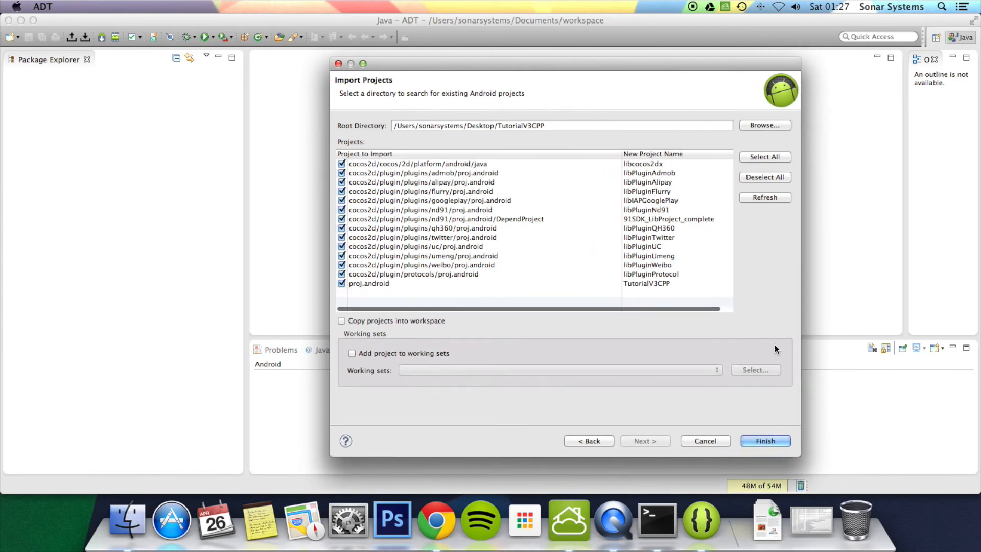
Step: Deselect all, tick only libcocos2dx and TutorialV3CPP, and finish the import without copying
click(765, 178)
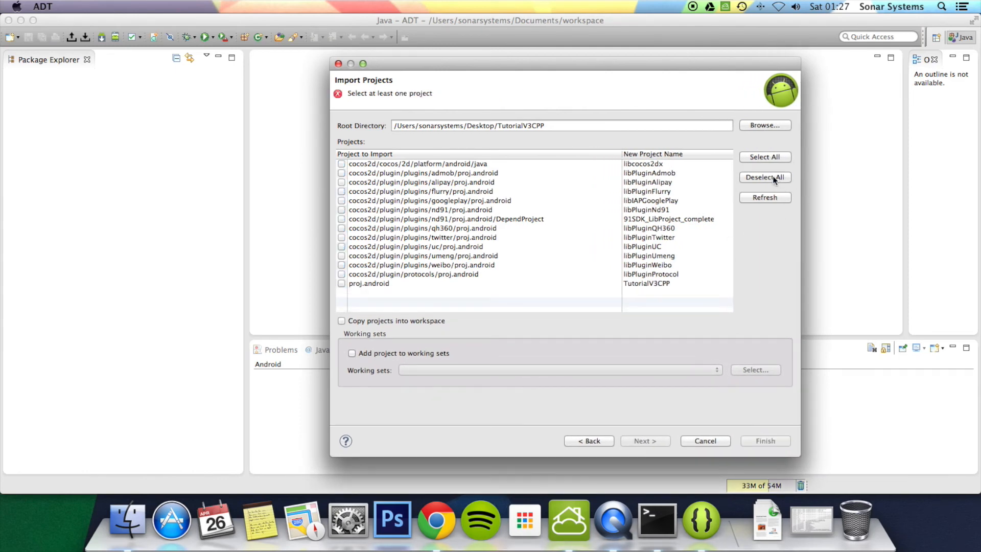
mouse_move(449, 241)
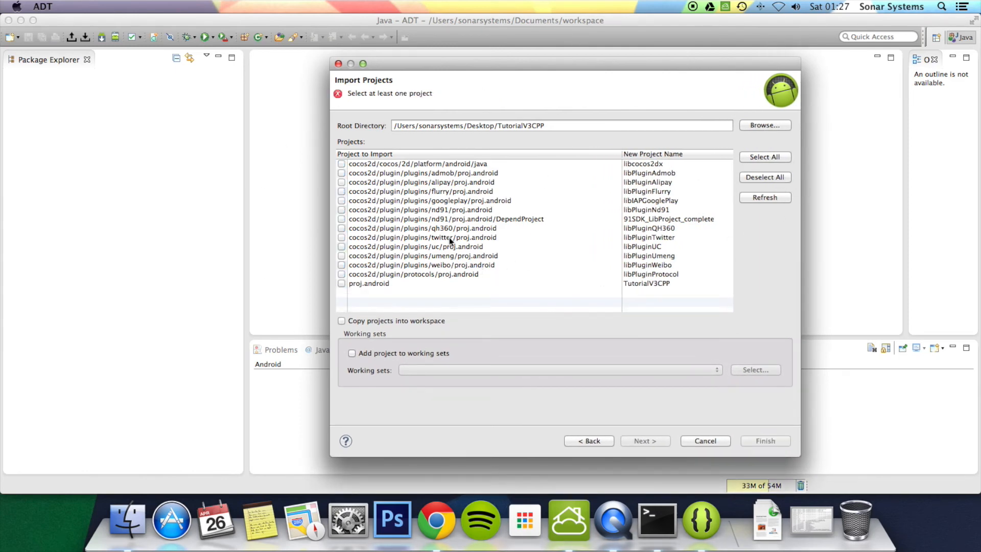
click(342, 163)
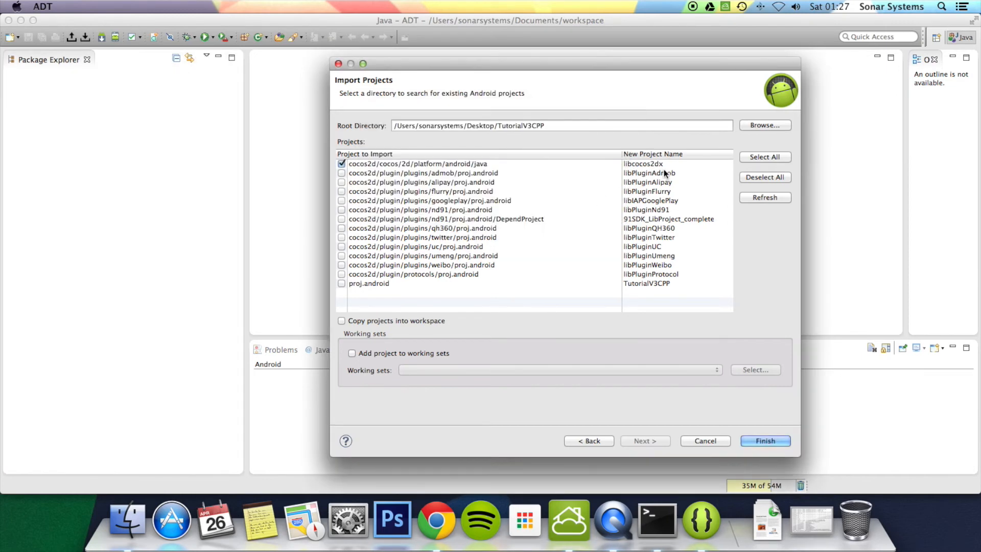
mouse_move(343, 286)
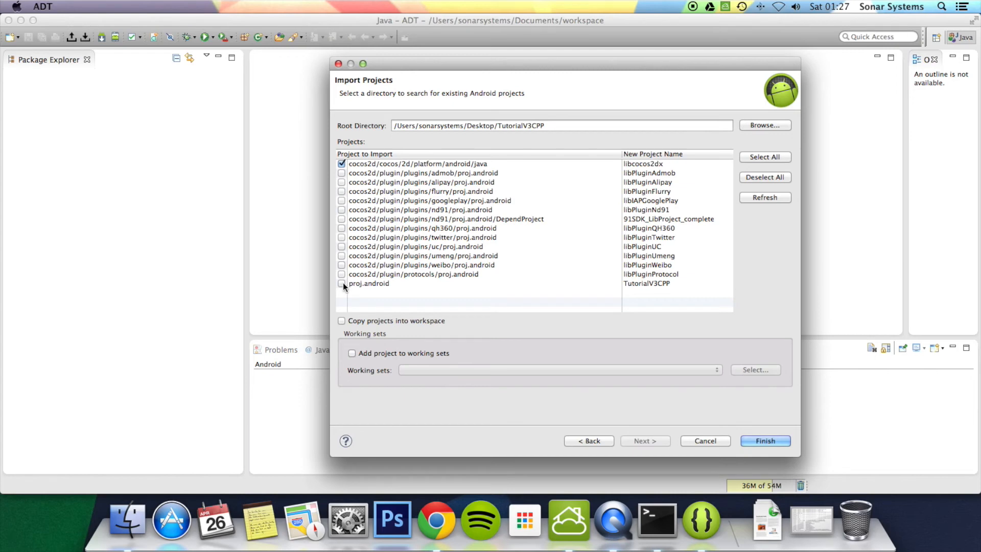
click(342, 285)
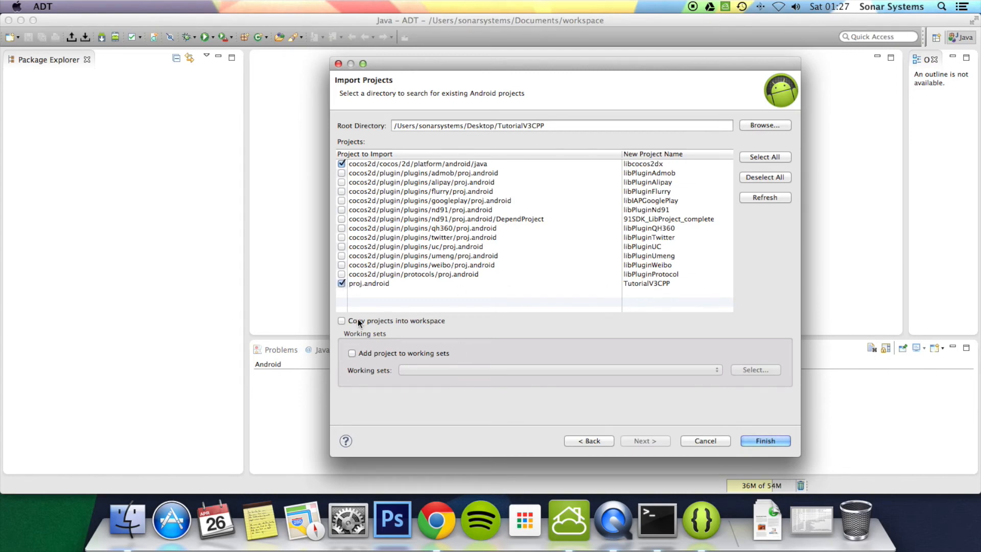
mouse_move(397, 322)
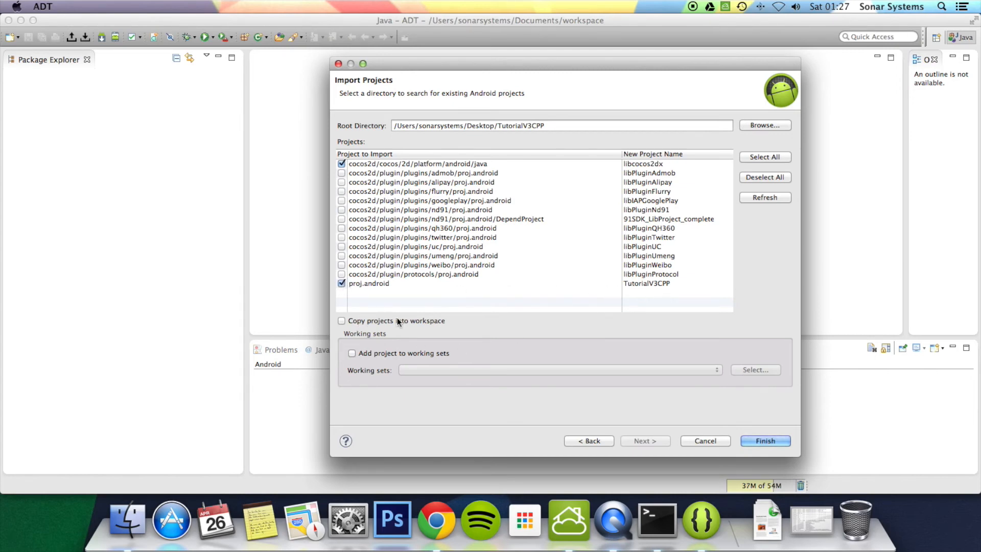
click(766, 441)
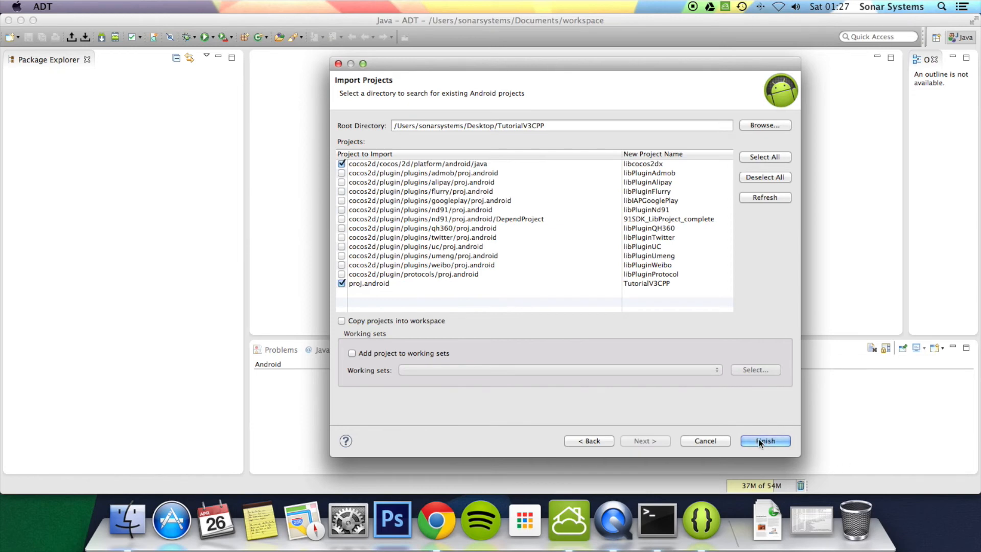
click(766, 441)
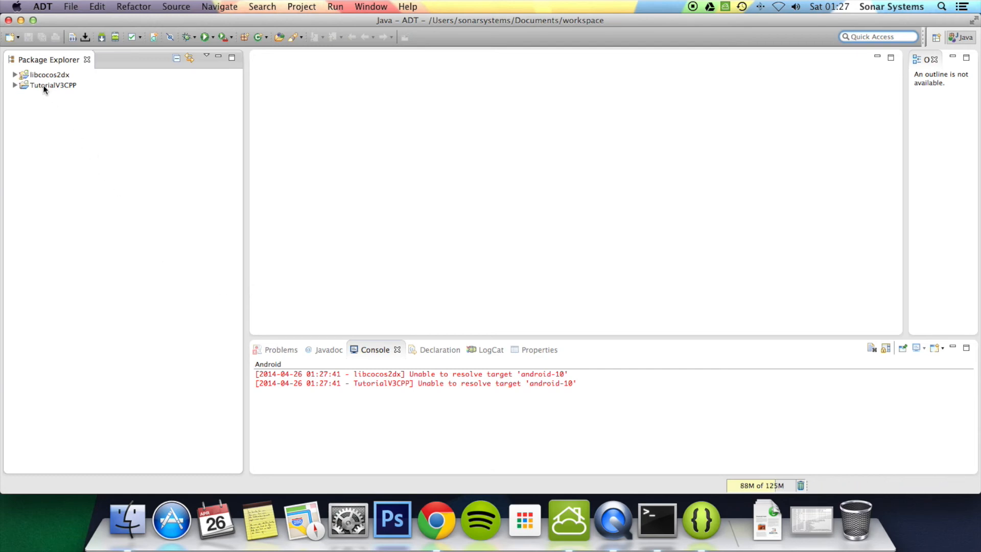
right_click(43, 86)
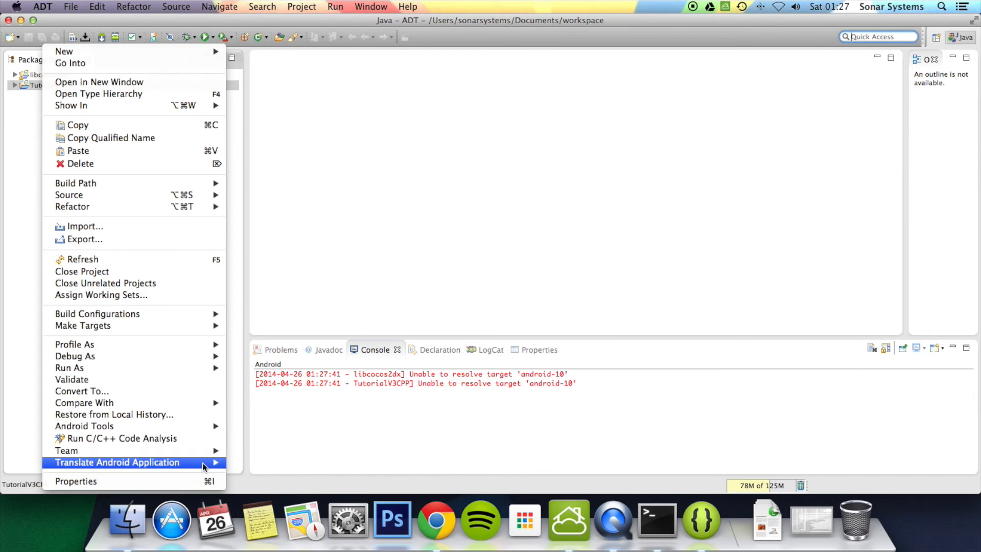
click(76, 481)
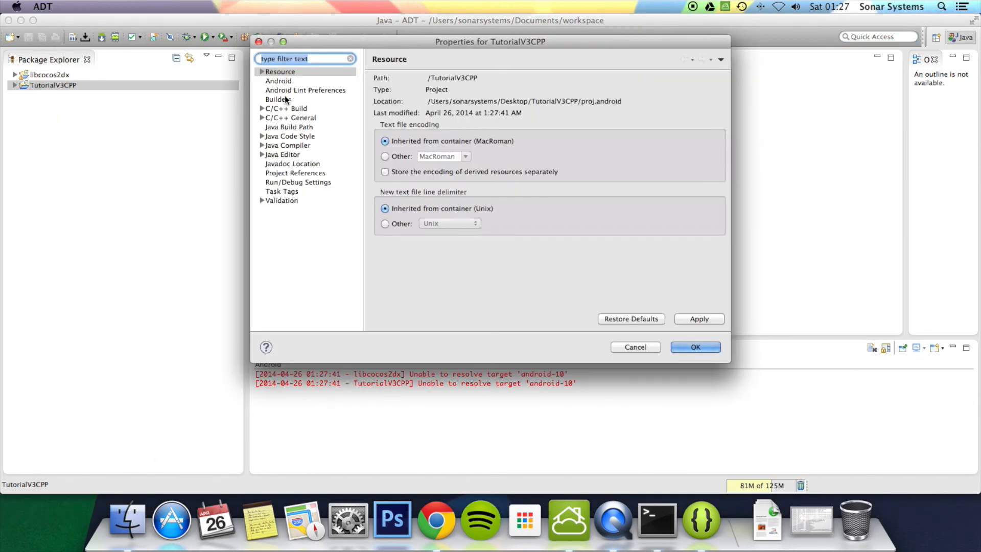
click(278, 99)
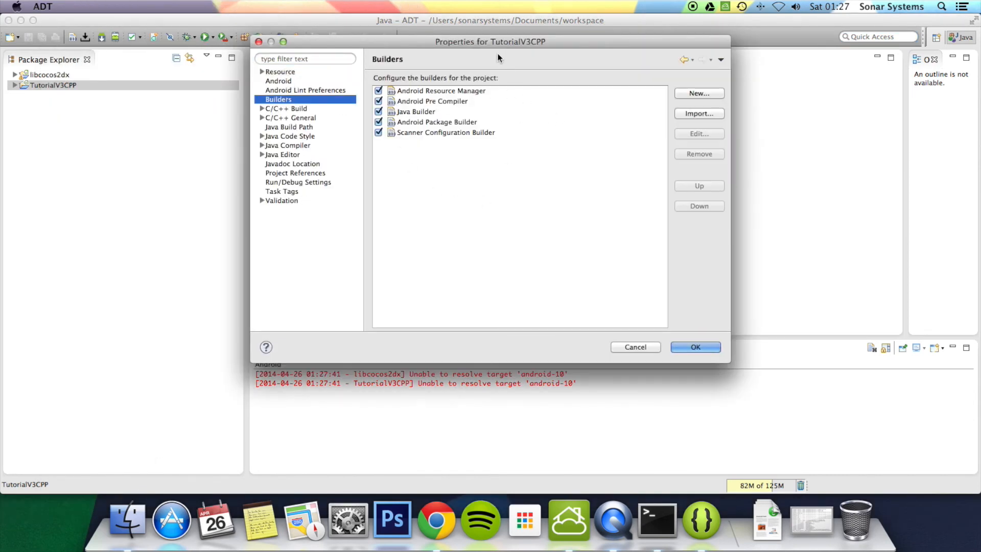
click(441, 90)
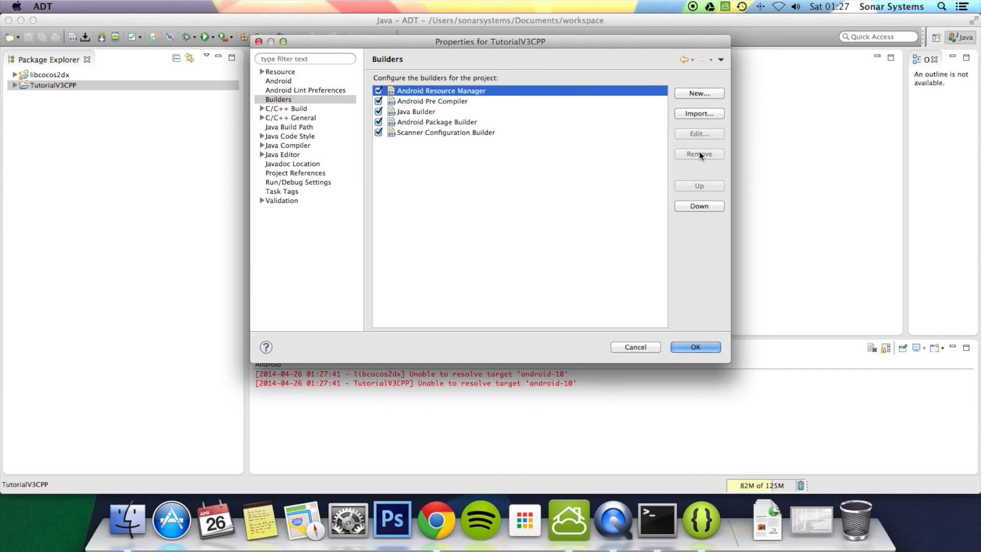
mouse_move(553, 250)
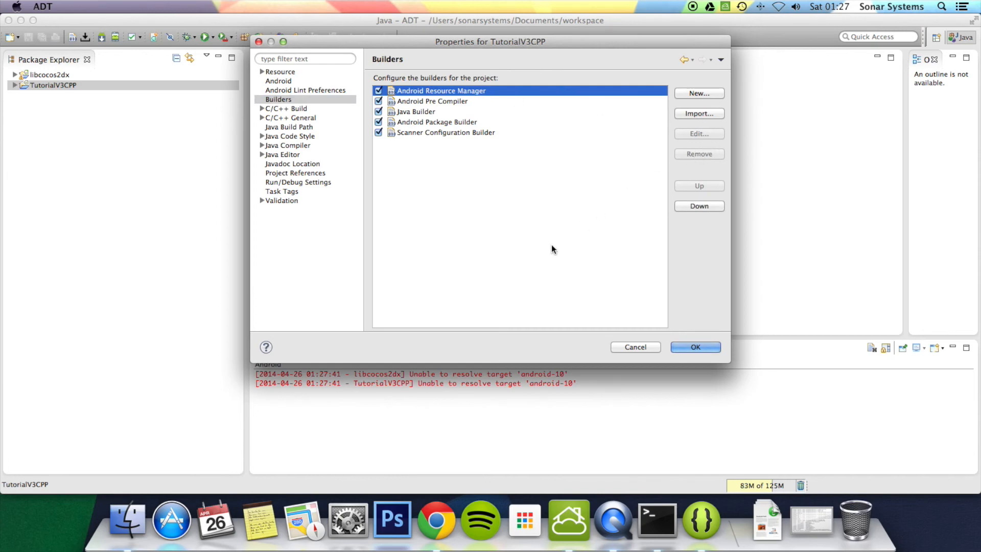
click(695, 347)
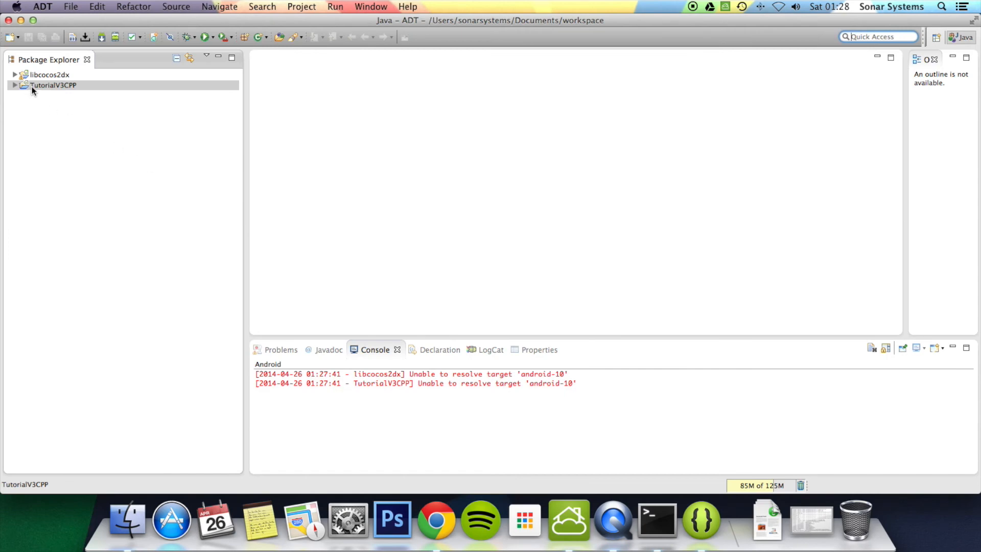
Step: Run TutorialV3CPP from Package Explorer as an Android Application
right_click(51, 85)
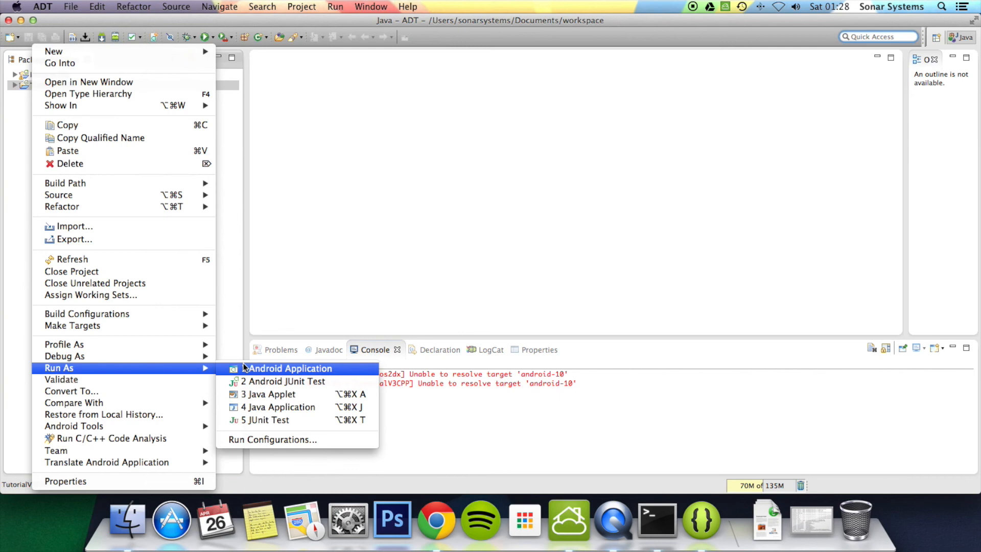
click(289, 368)
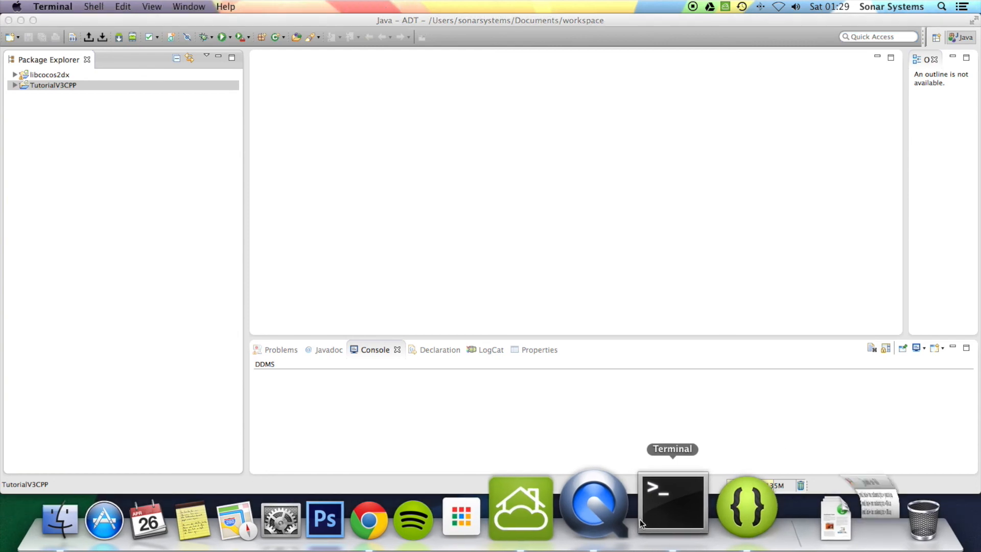
Step: In Terminal, cd to Desktop/TutorialV3CPP/proj.android and enter python ./build_native.py at the prompt
click(673, 503)
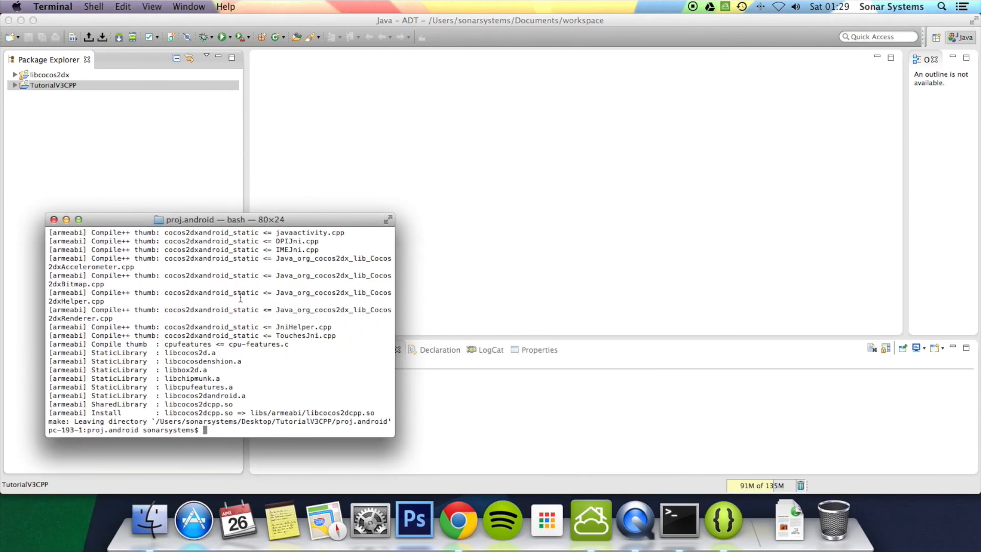
text(cd /Users/sonarsystems/Desktop/TutorialV3CPP/proj.android)
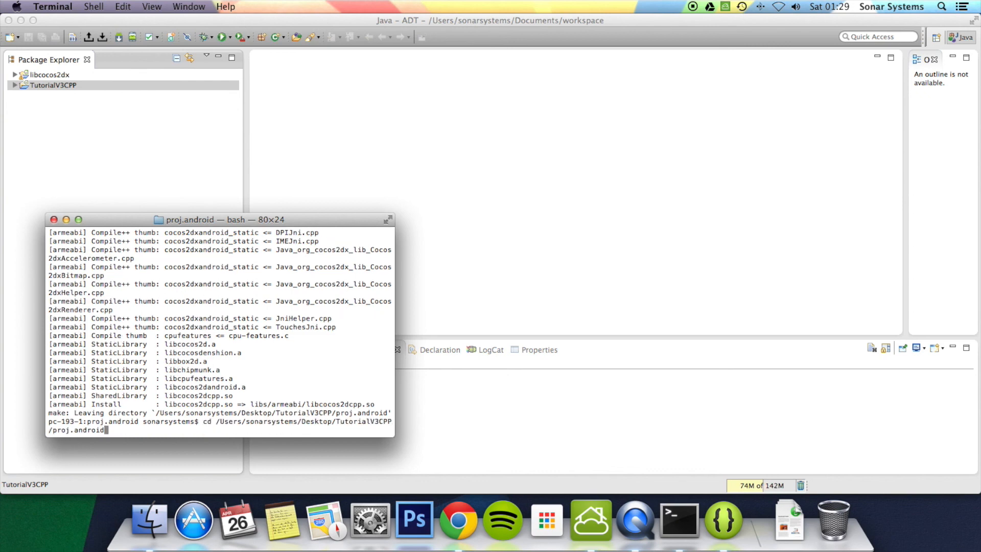
text(python ./build_native.py)
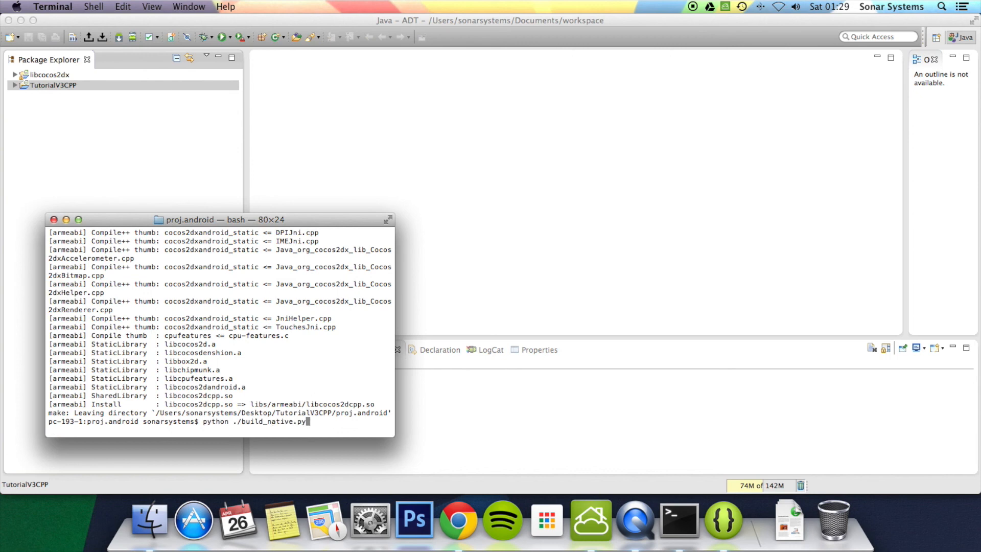